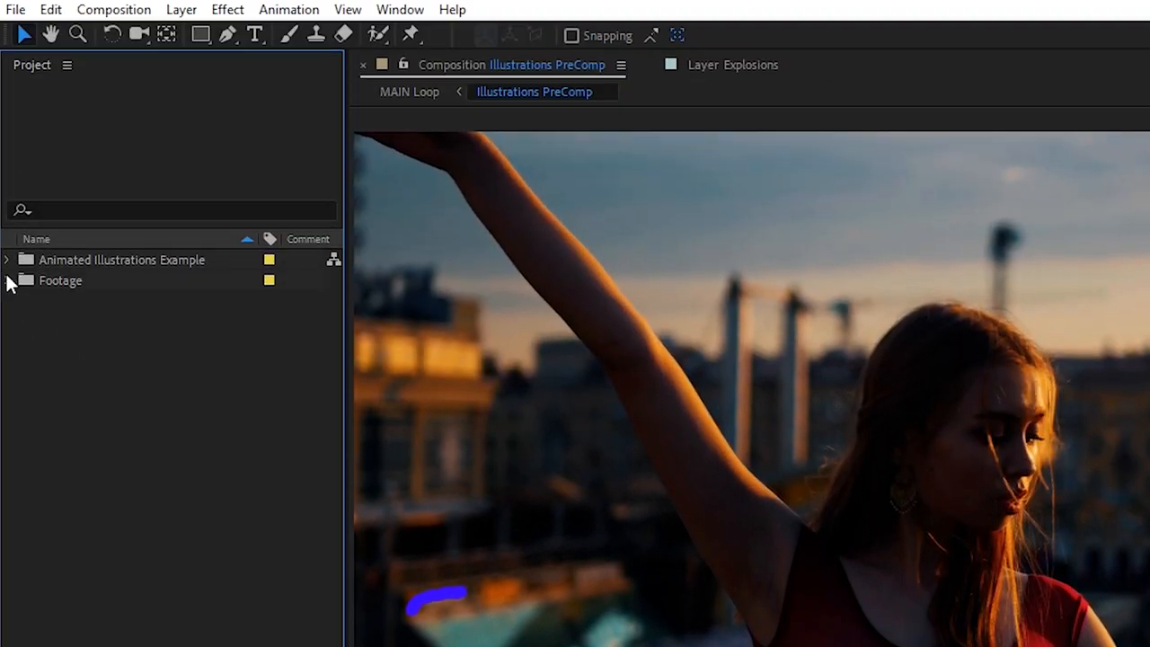
# - Build a new composition from the sunset footage clip and rename it Tutorial
pyautogui.click(8, 281)
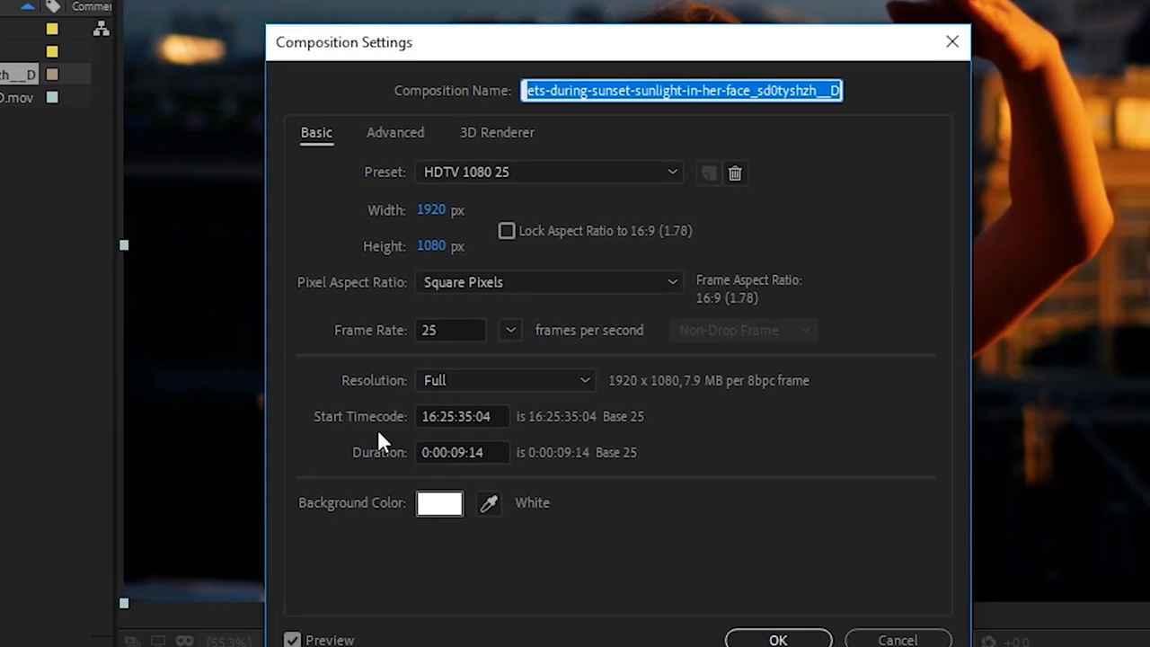
pyautogui.click(453, 417)
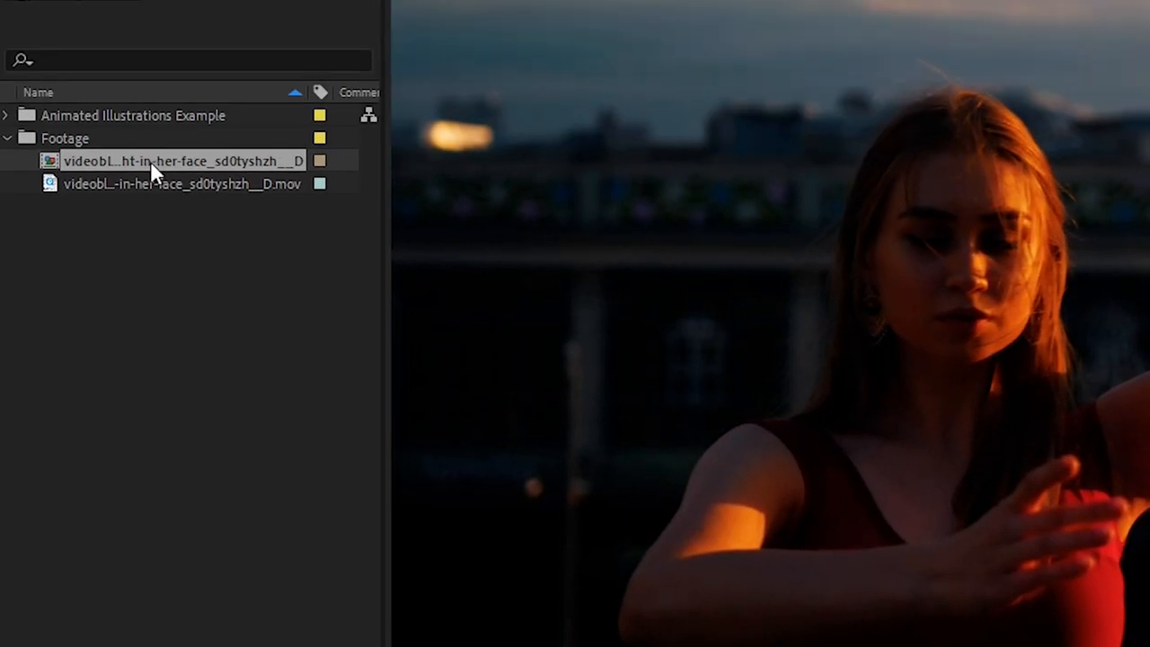
pyautogui.write('Tutorial')
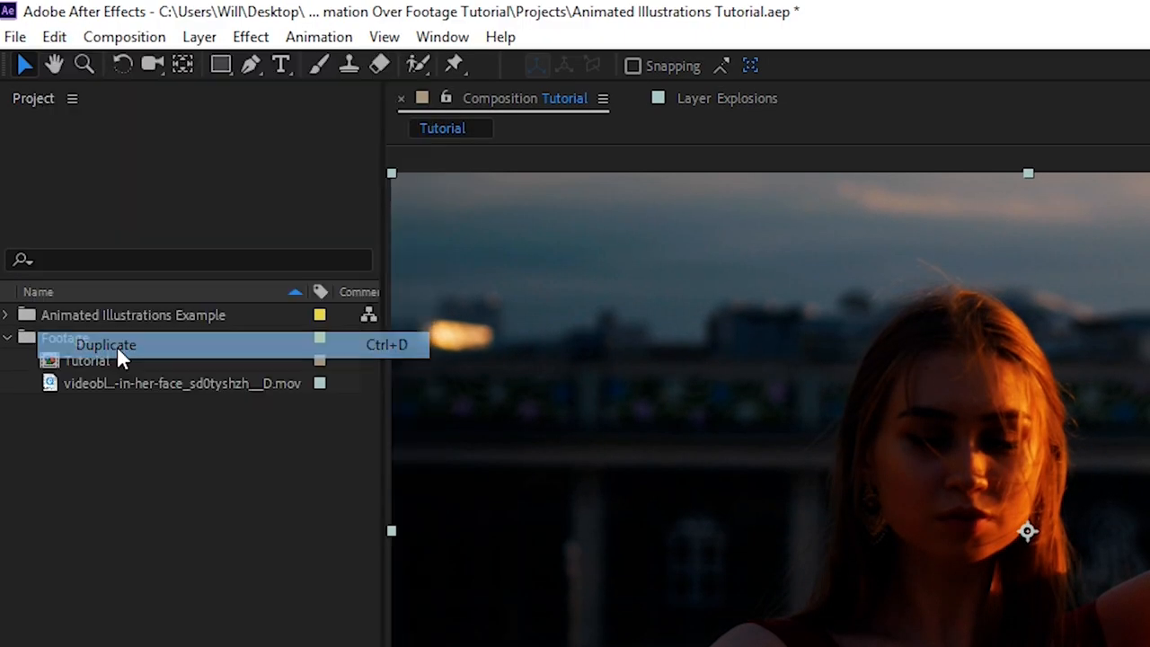
# - Duplicate the footage layer, naming the lower copy BG and the upper Animated Scribble Line
pyautogui.click(104, 345)
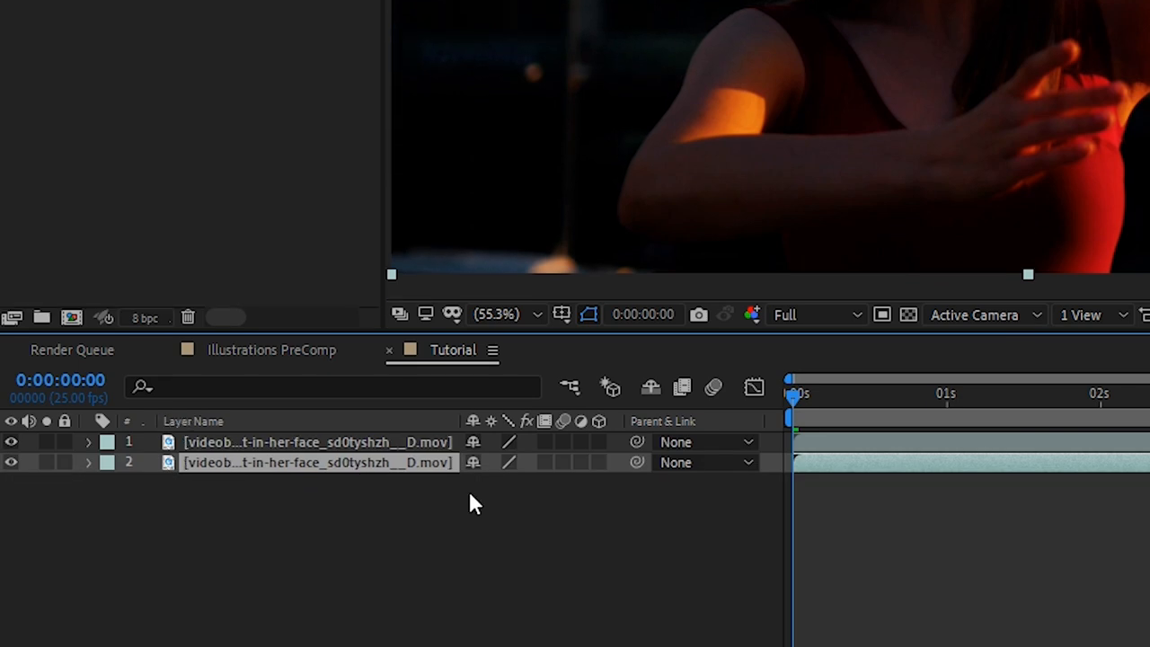
pyautogui.write('BG')
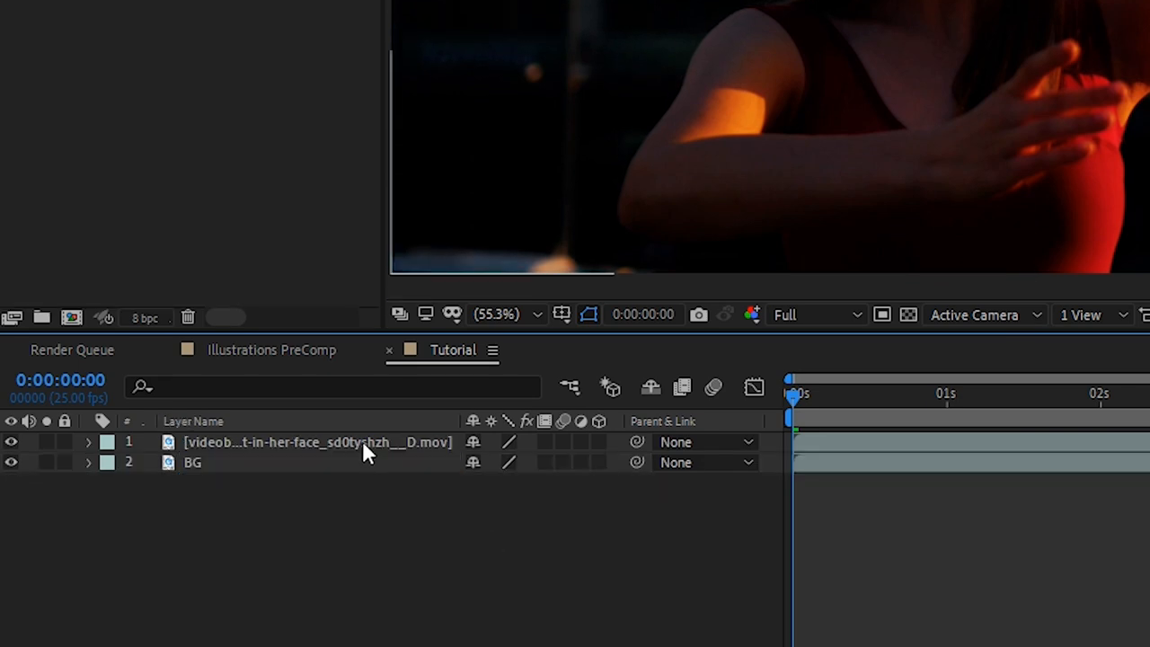
pyautogui.write('Animatd')
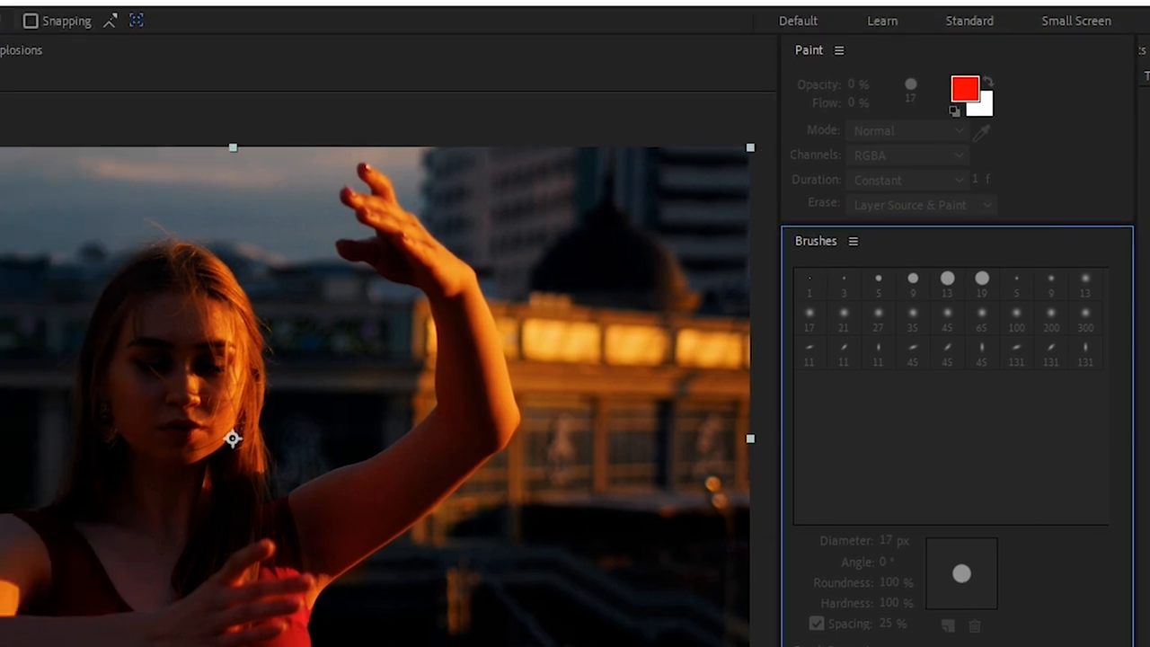
# - Open Animated Scribble Line for Brush painting in white with Size driven by Pen Pressure
pyautogui.click(241, 13)
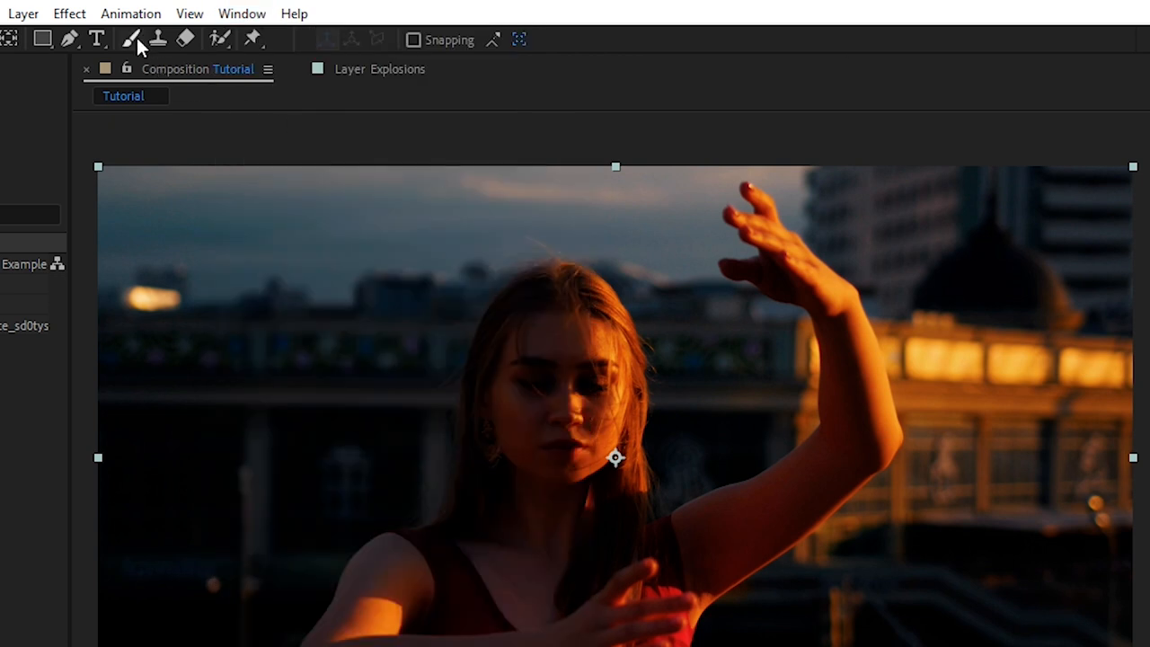
pyautogui.click(133, 40)
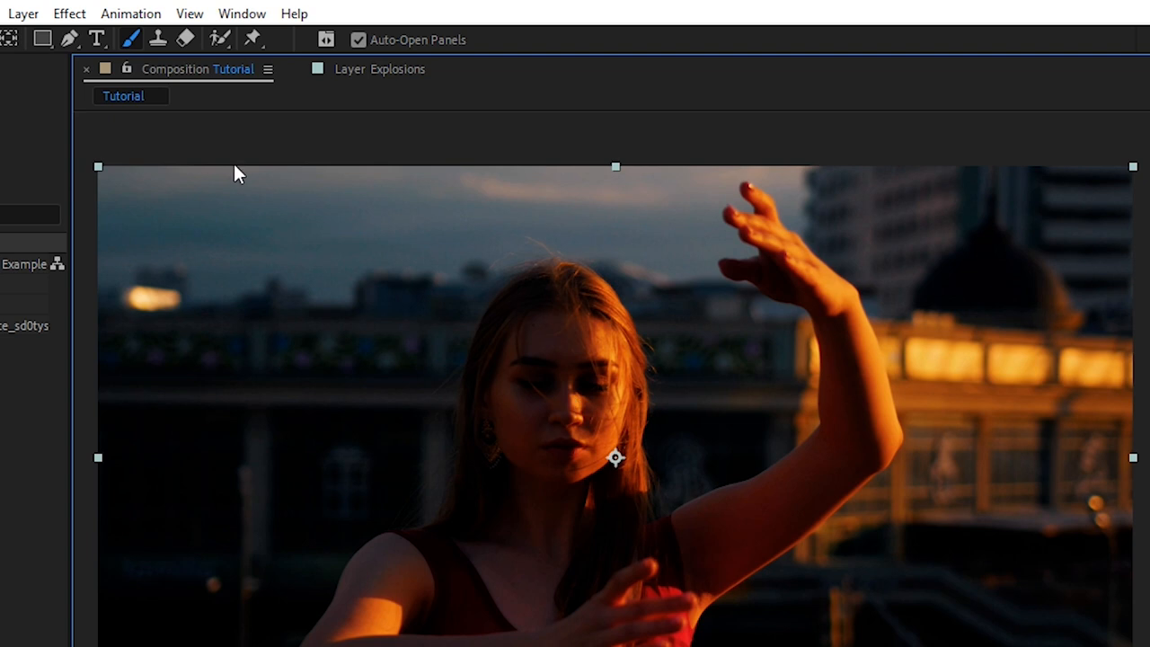
pyautogui.moveTo(424, 597)
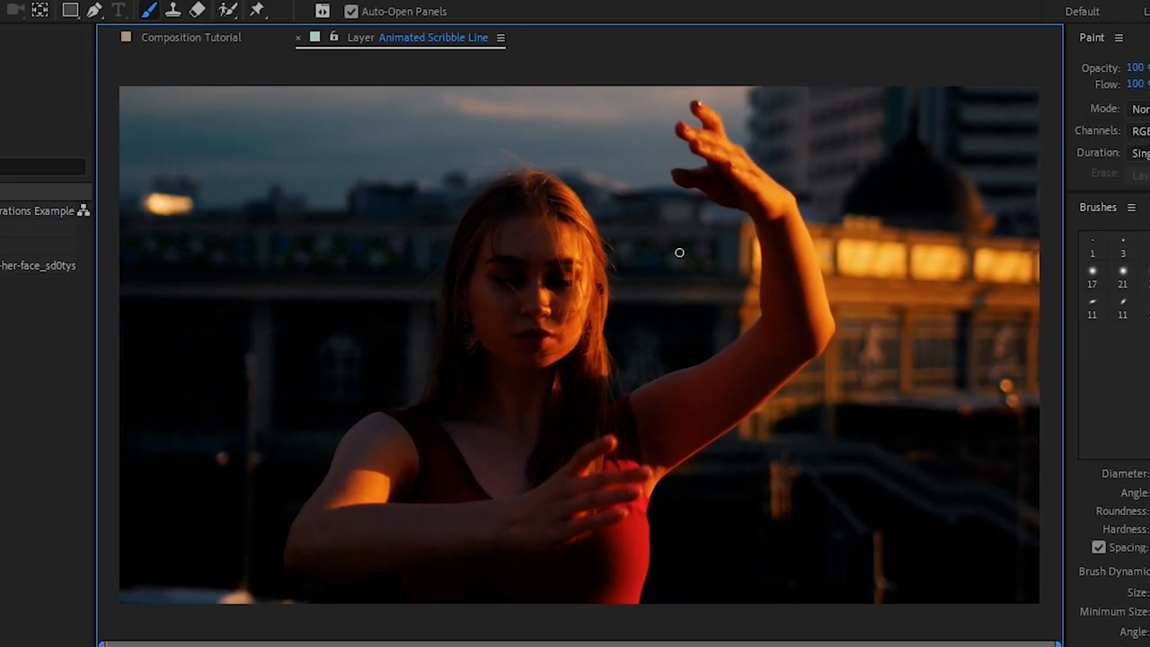
pyautogui.moveTo(809, 309)
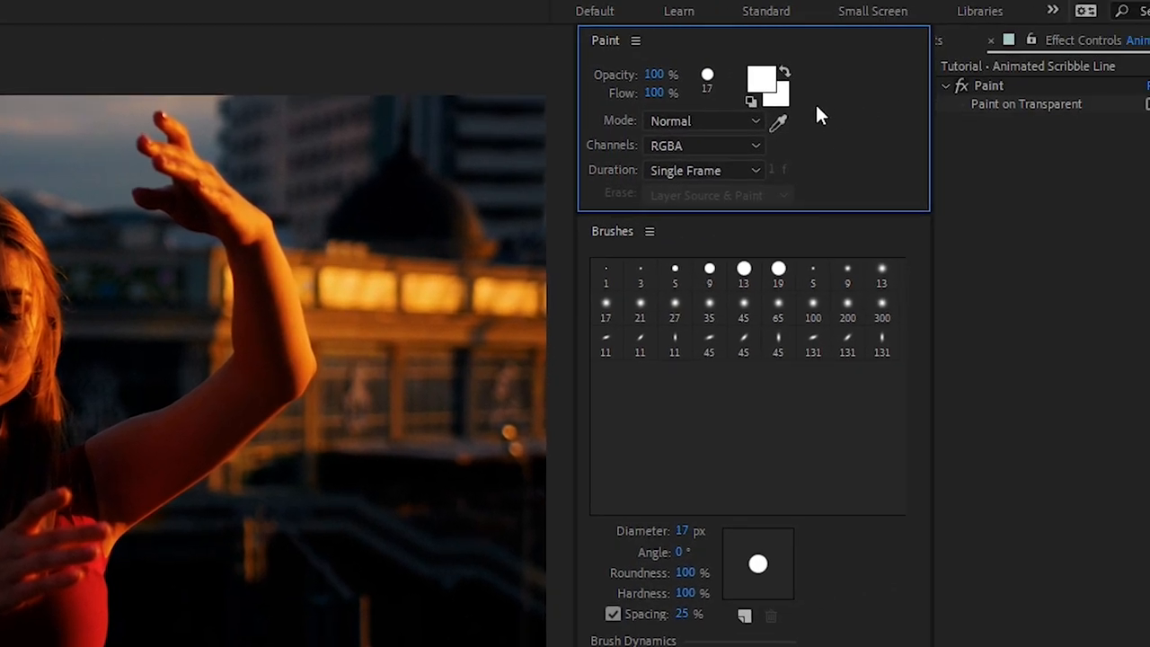
pyautogui.moveTo(264, 216)
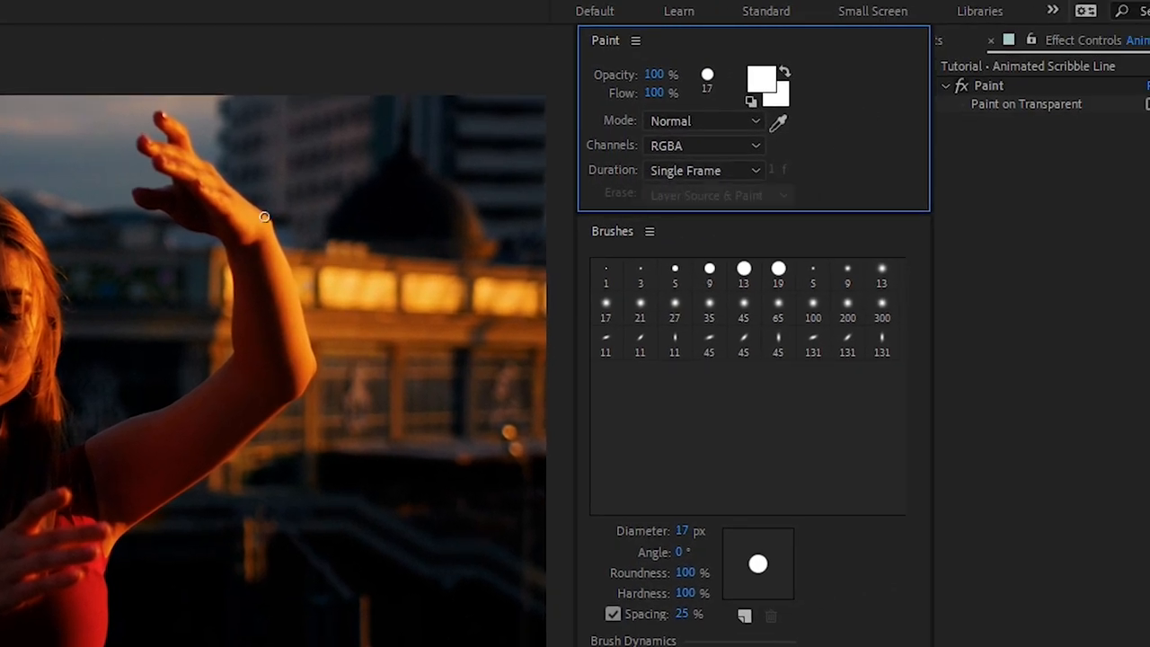
pyautogui.moveTo(212, 331)
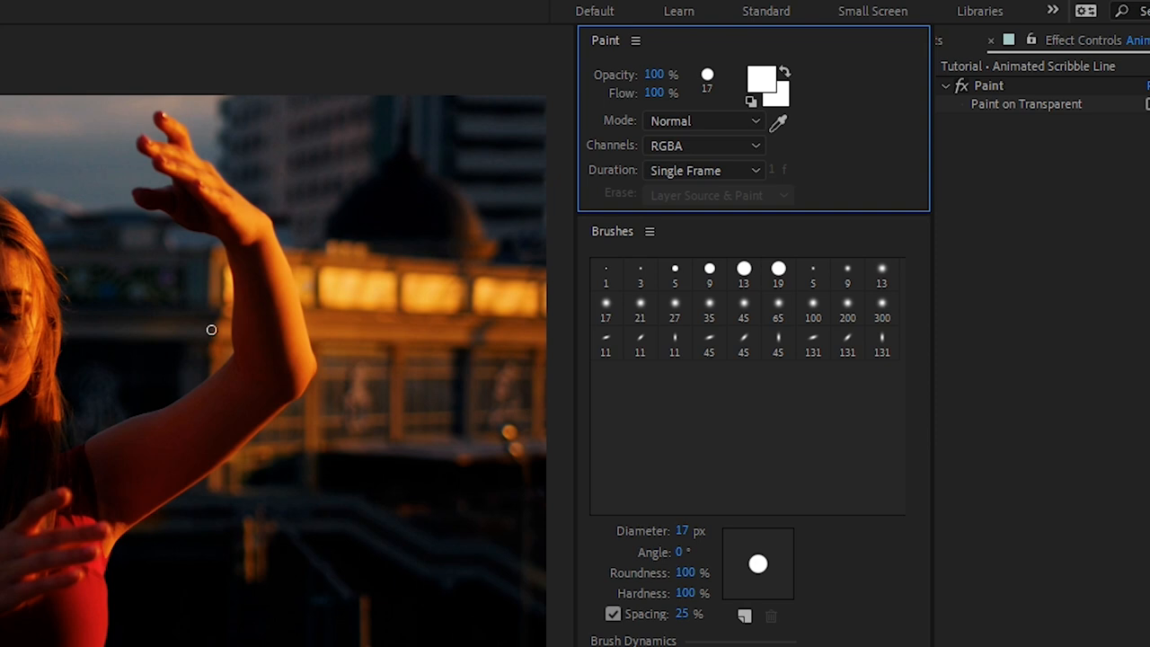
pyautogui.click(778, 270)
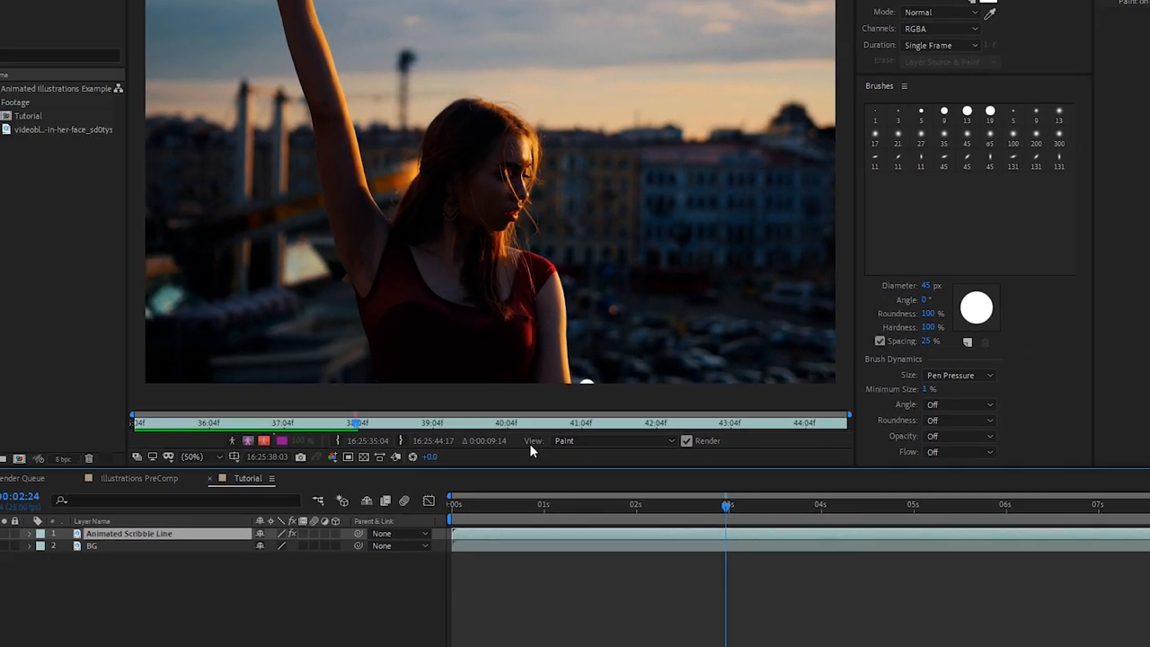
pyautogui.moveTo(394, 615)
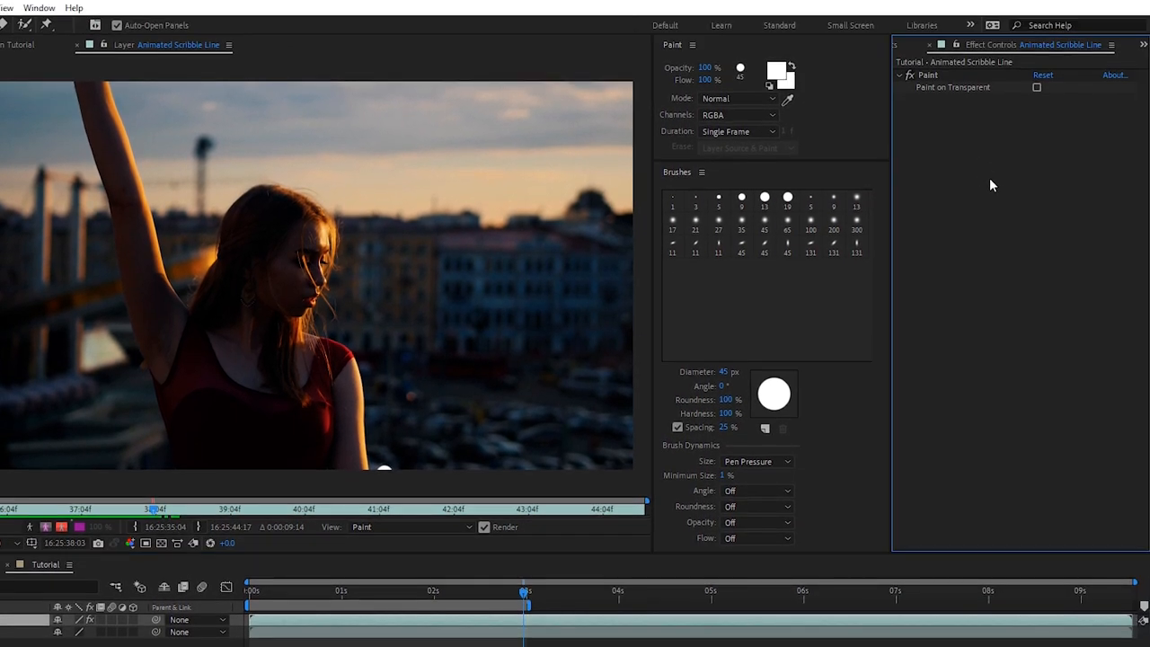
# - Enable Paint on Transparent for the Paint effect and stack another footage copy on top
pyautogui.click(39, 7)
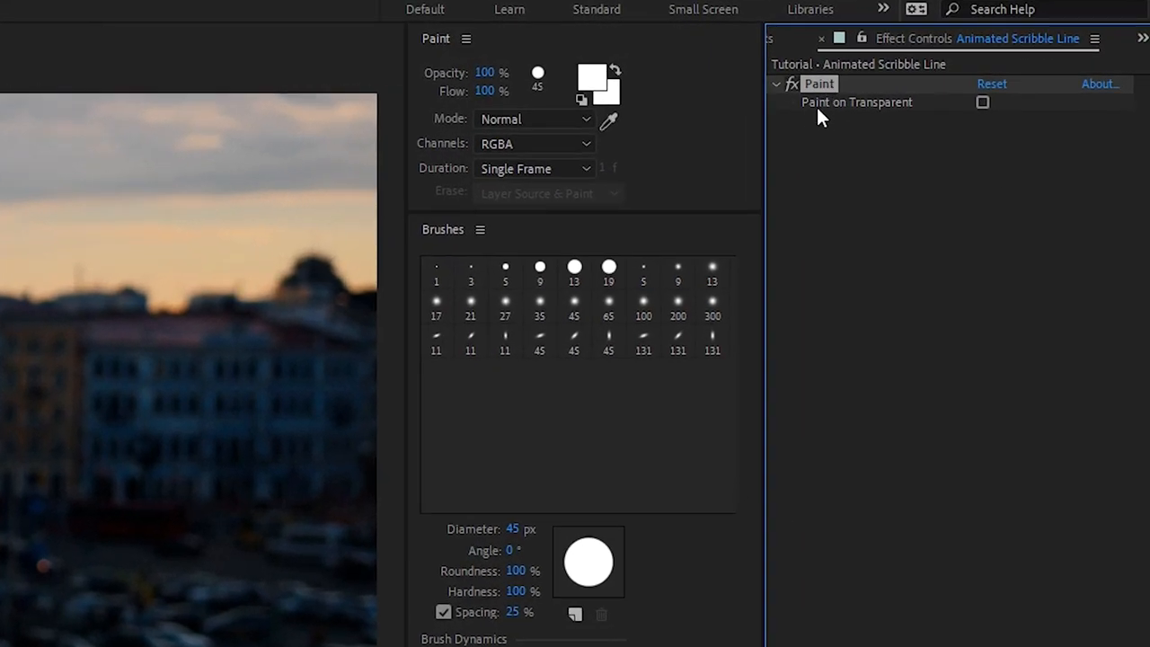
pyautogui.click(982, 100)
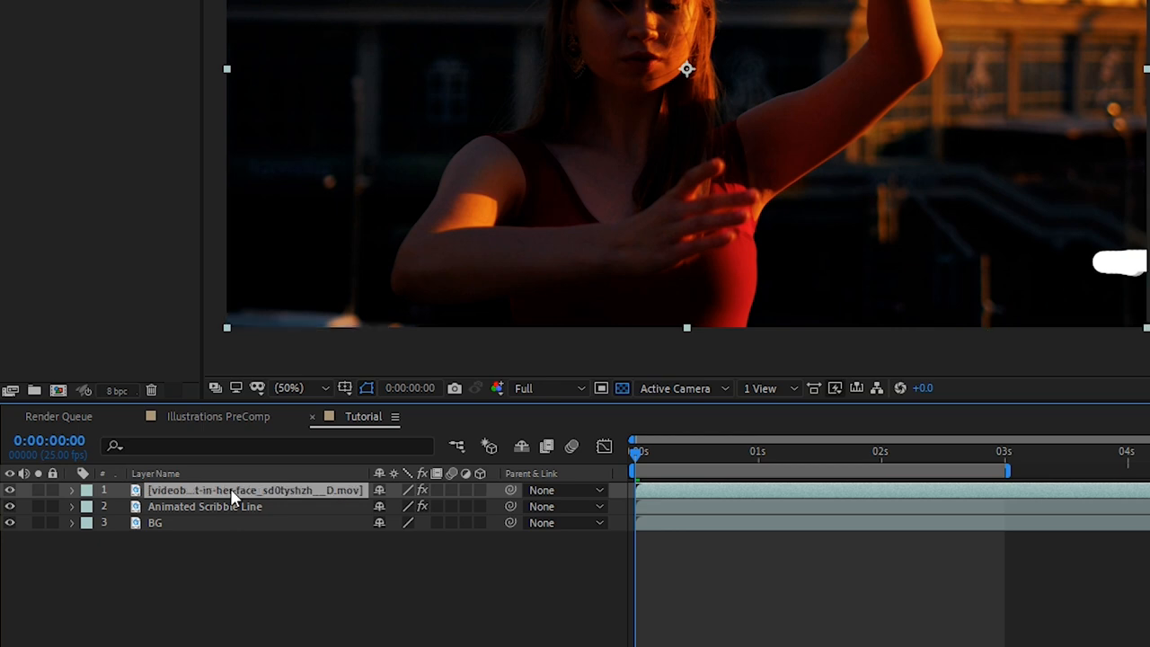
# - Create the Explosions 2 paint layer and open it for Brush painting at 19 px
pyautogui.write('S')
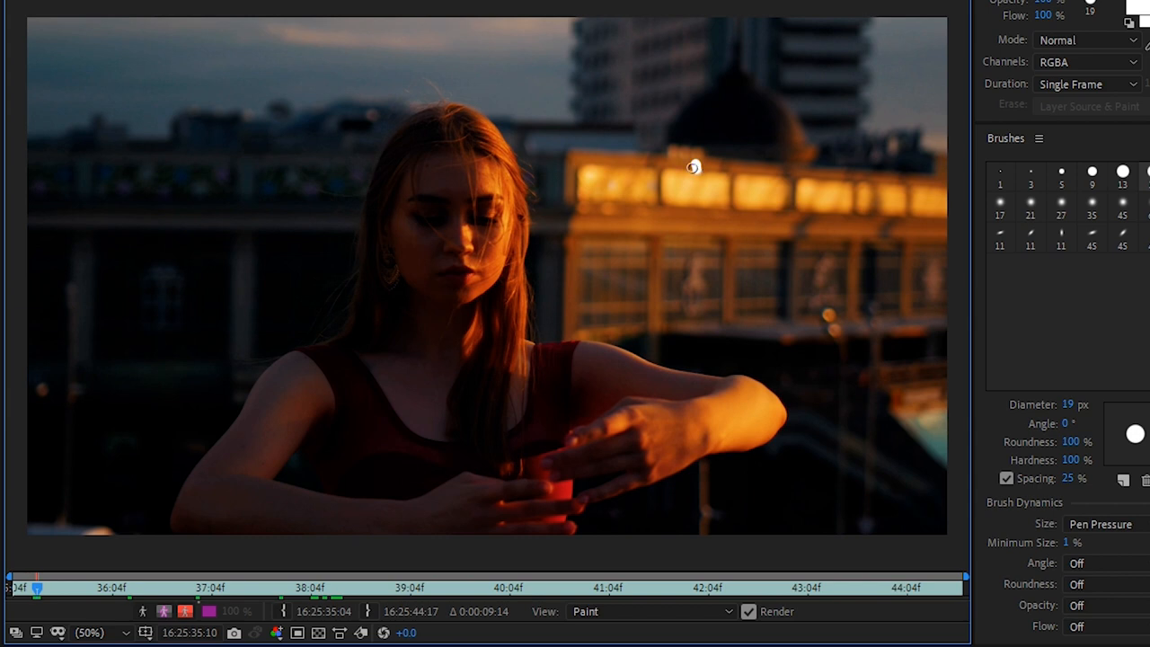
pyautogui.moveTo(714, 205)
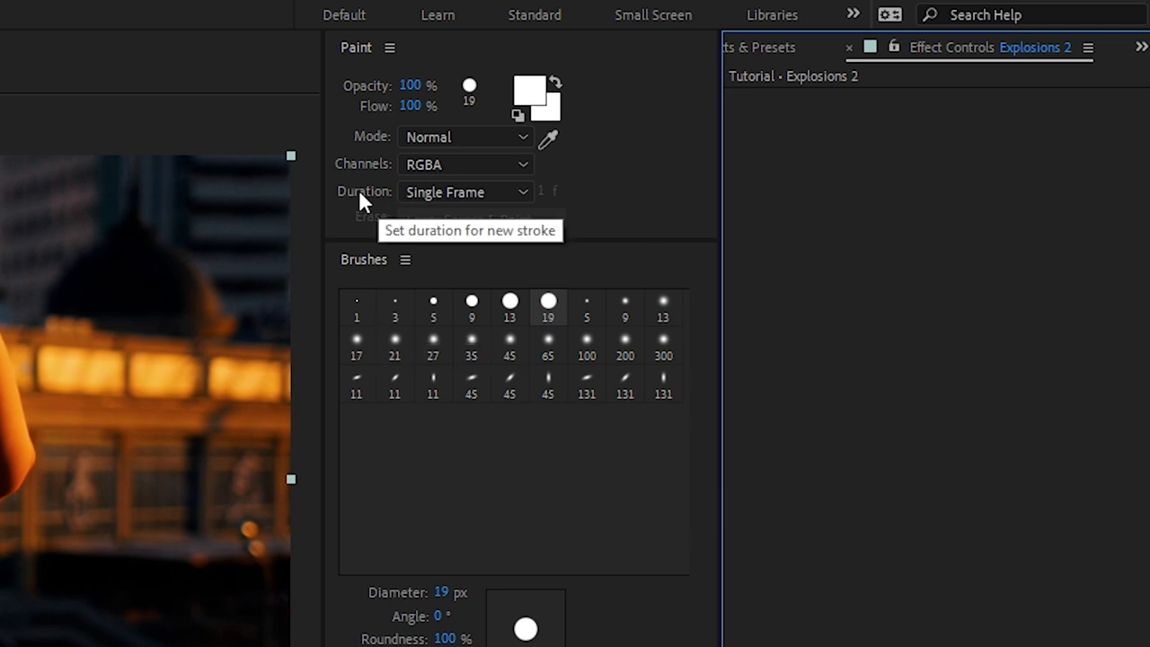
# - Set the Paint panel Duration for new strokes to Write On
pyautogui.click(466, 191)
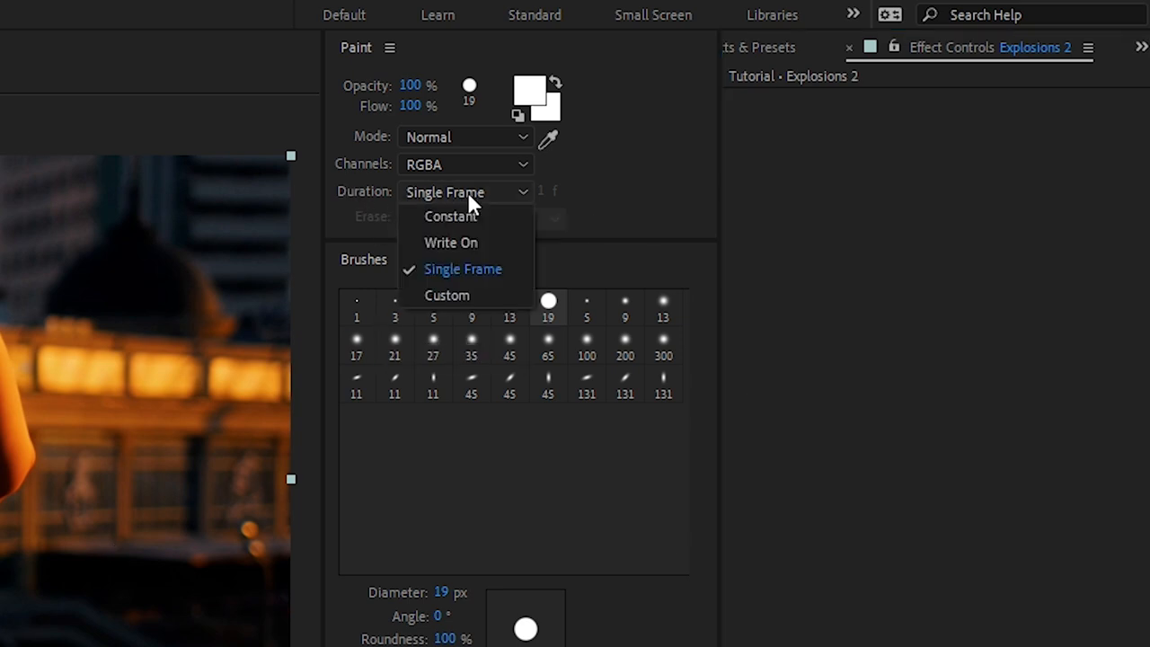
pyautogui.click(449, 242)
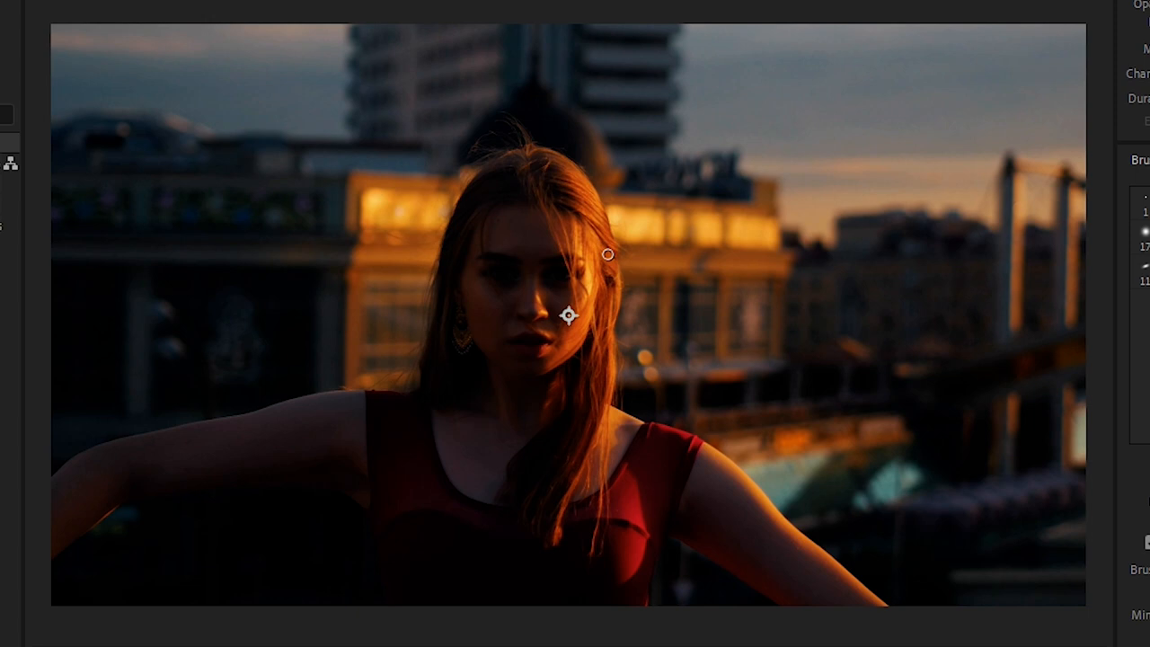
# - Paint white crown-shaped write-on strokes above the woman's head
pyautogui.moveTo(608, 255); pyautogui.dragTo(453, 238)
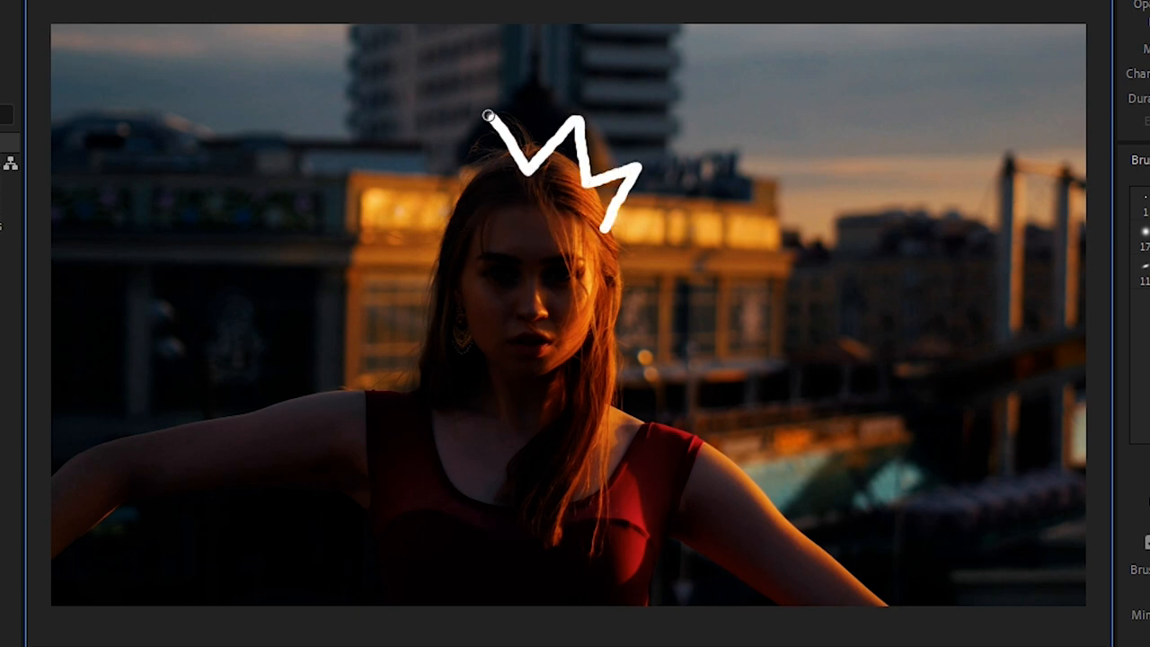
pyautogui.moveTo(486, 117); pyautogui.dragTo(453, 202)
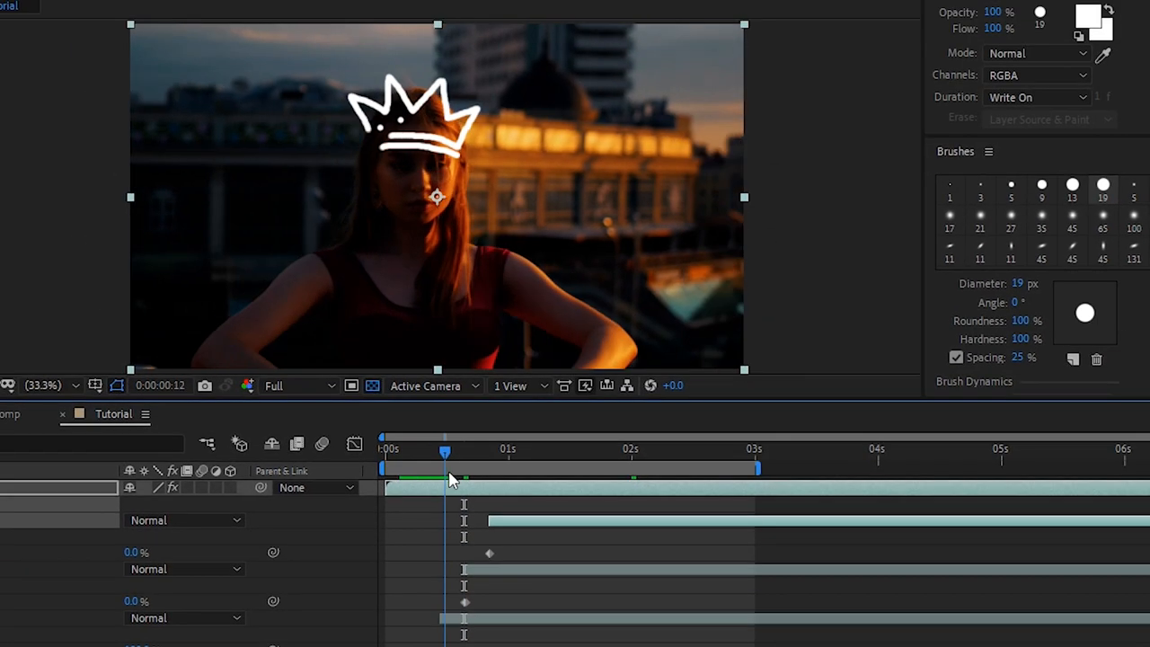
# - Paste the End keyframes onto each crown stroke and offset the stroke bars to draw in sequence
pyautogui.moveTo(446, 449); pyautogui.dragTo(407, 449)
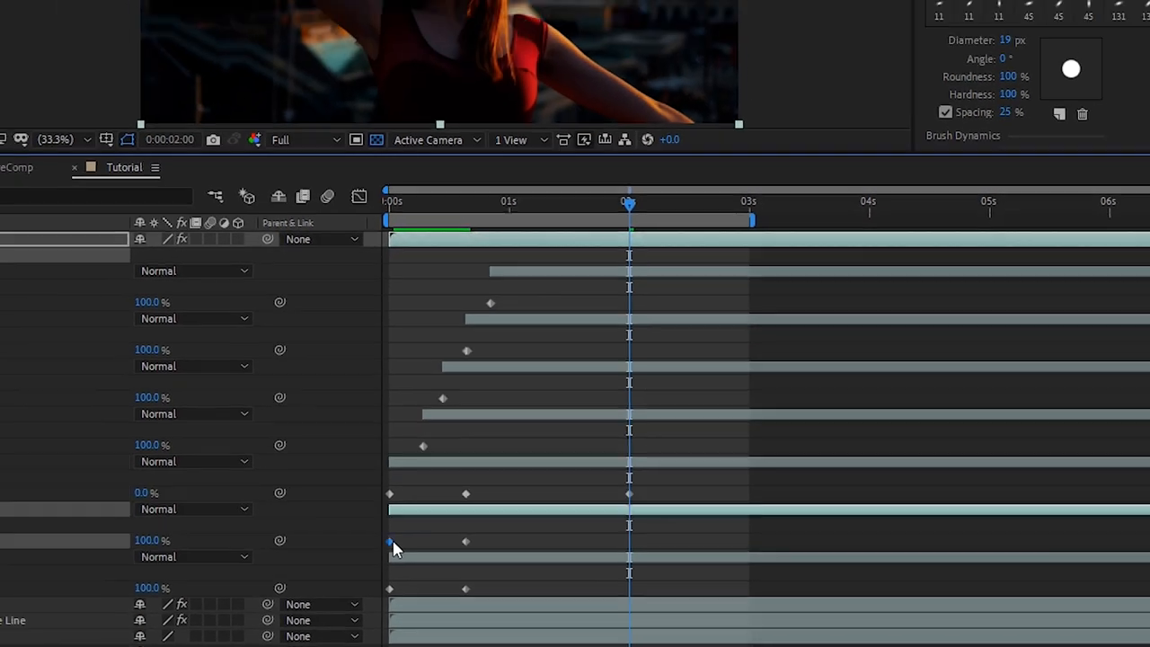
pyautogui.click(28, 7)
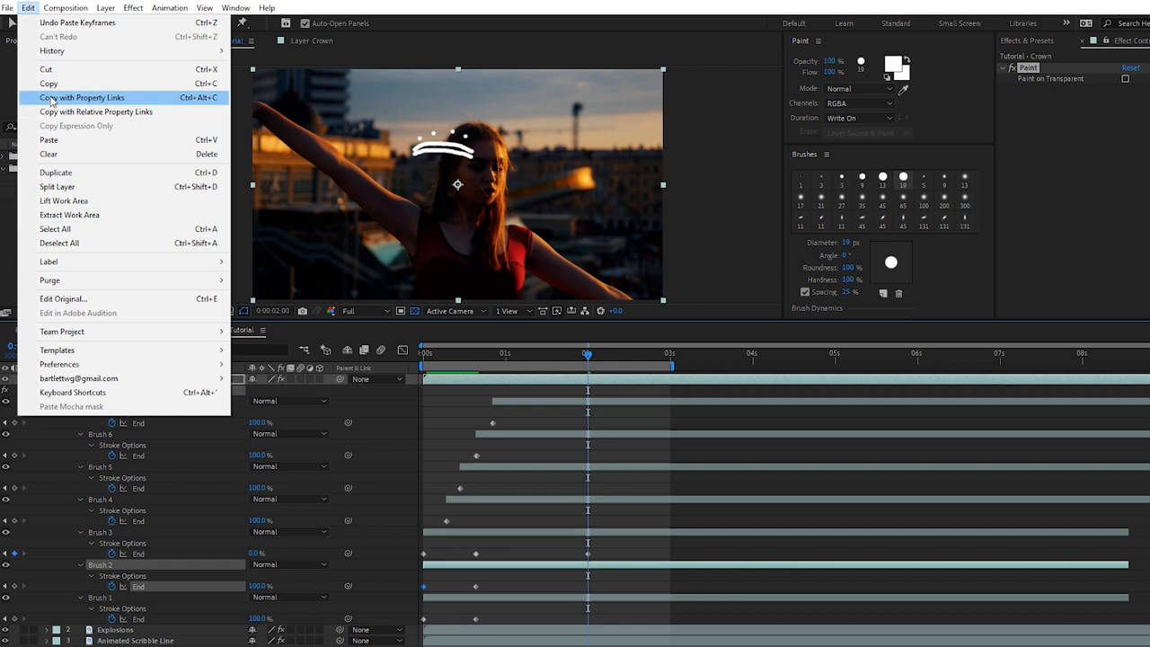
pyautogui.moveTo(51, 140)
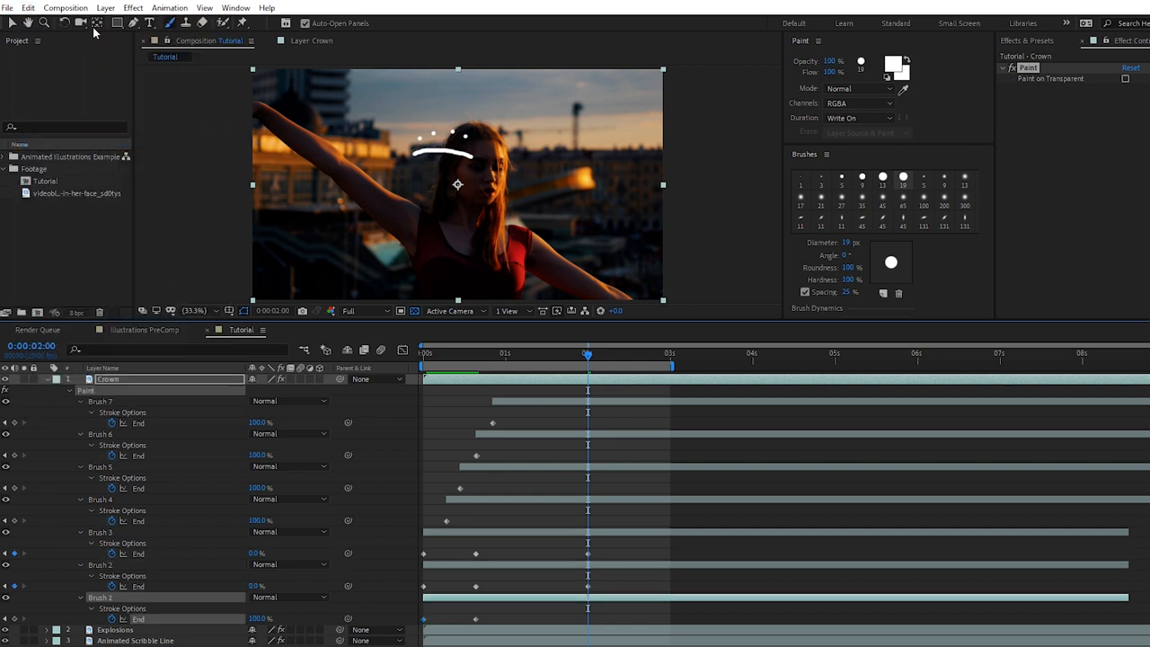
pyautogui.click(29, 7)
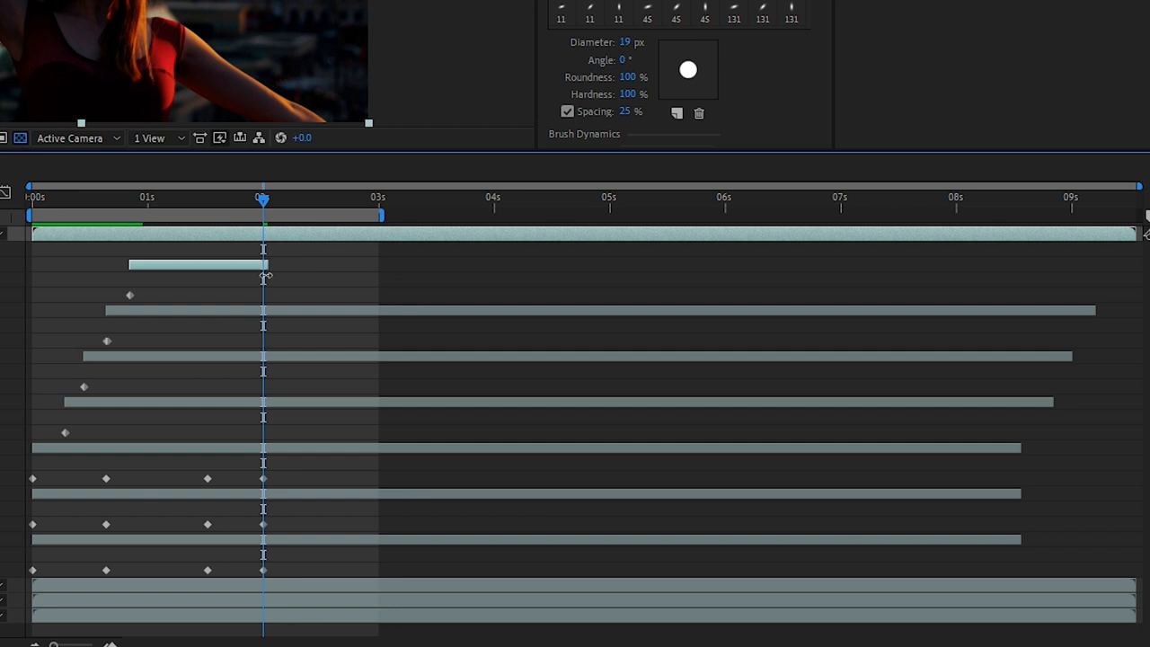
pyautogui.moveTo(1095, 309); pyautogui.dragTo(287, 309)
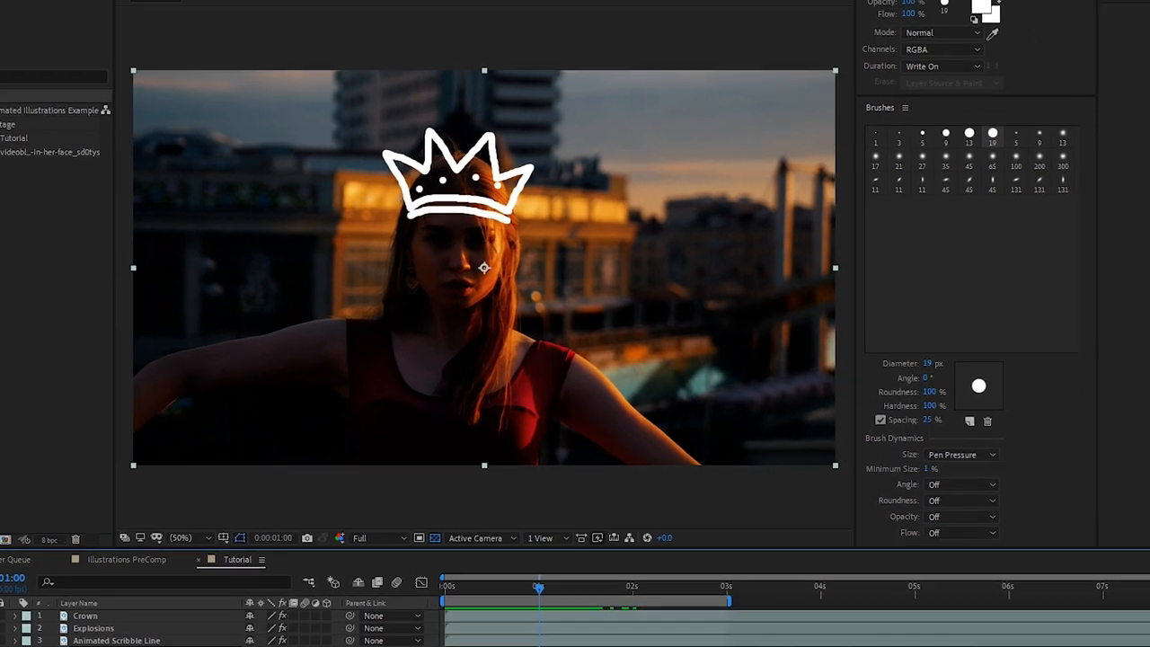
# - Start Track Motion on BG via the Tracker panel and place Track Point 1 over her nose
pyautogui.click(279, 11)
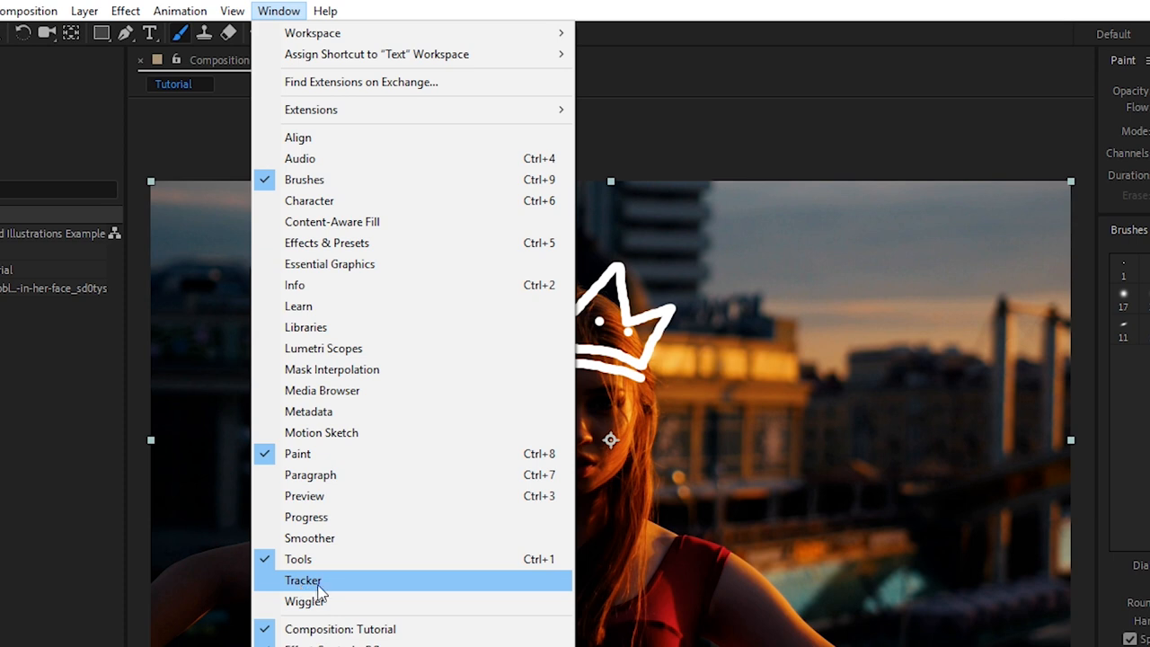
pyautogui.click(302, 579)
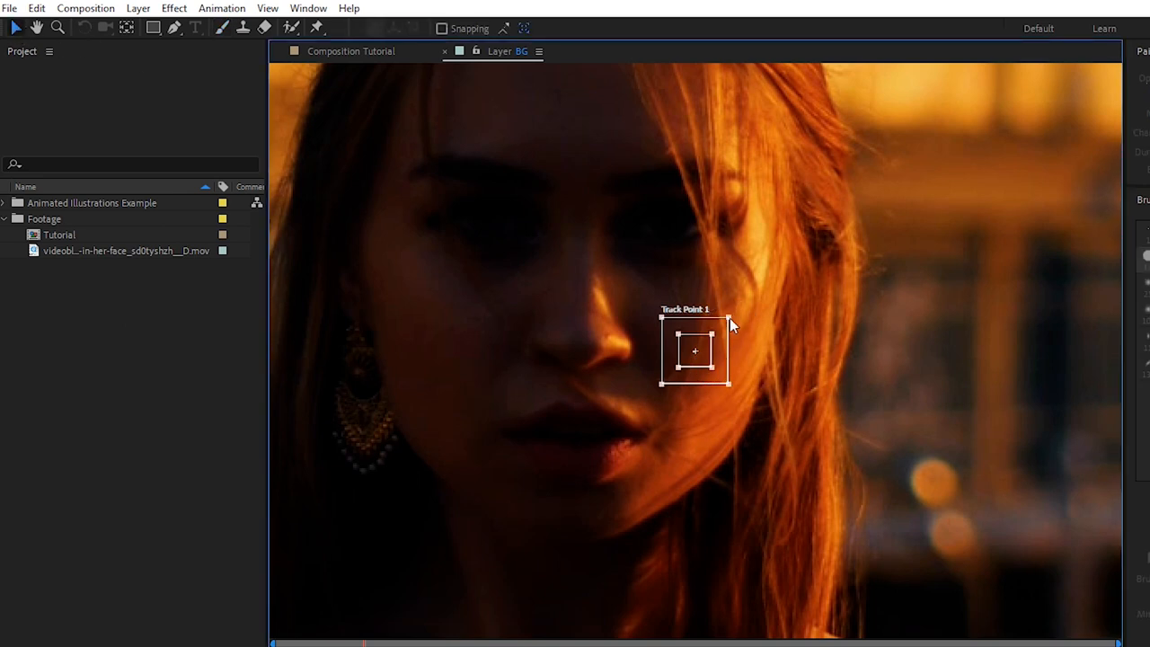
pyautogui.moveTo(729, 323); pyautogui.dragTo(820, 263)
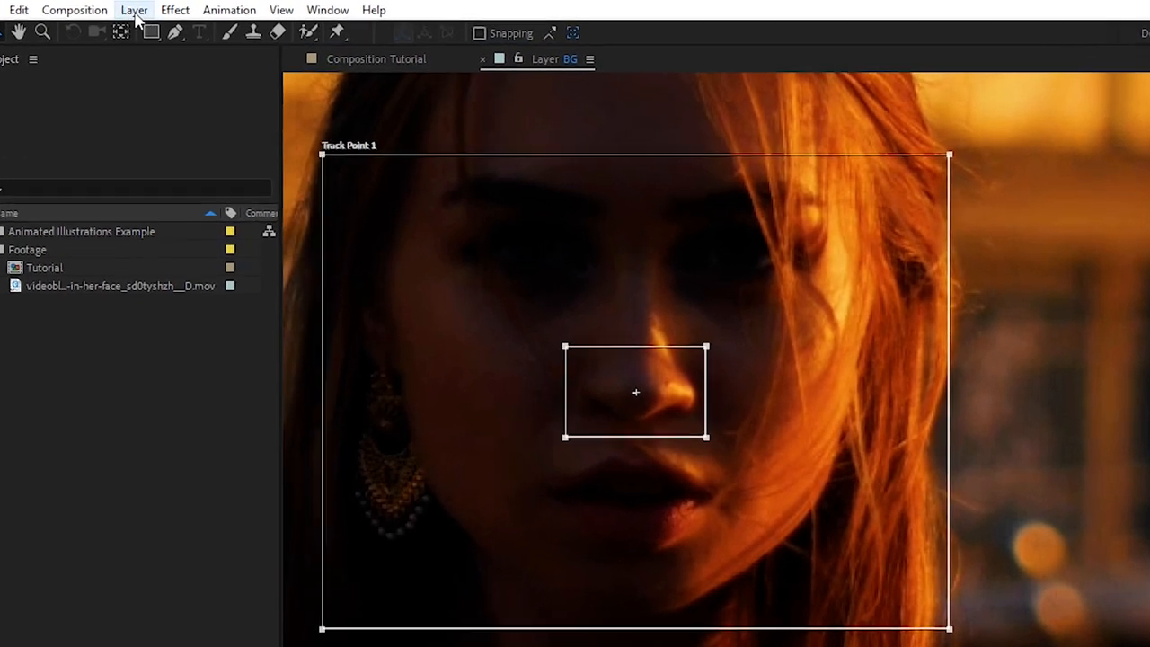
# - Add Null 2 as the tracker target, Analyze Forward through the clip and apply the motion
pyautogui.click(134, 11)
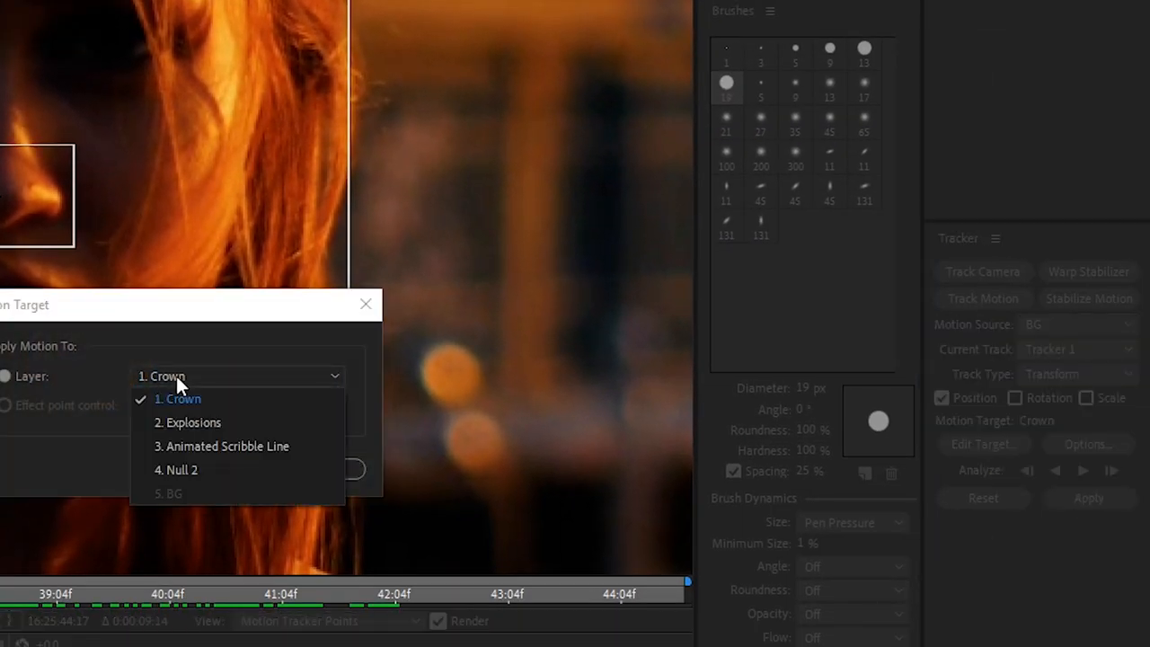
pyautogui.click(184, 469)
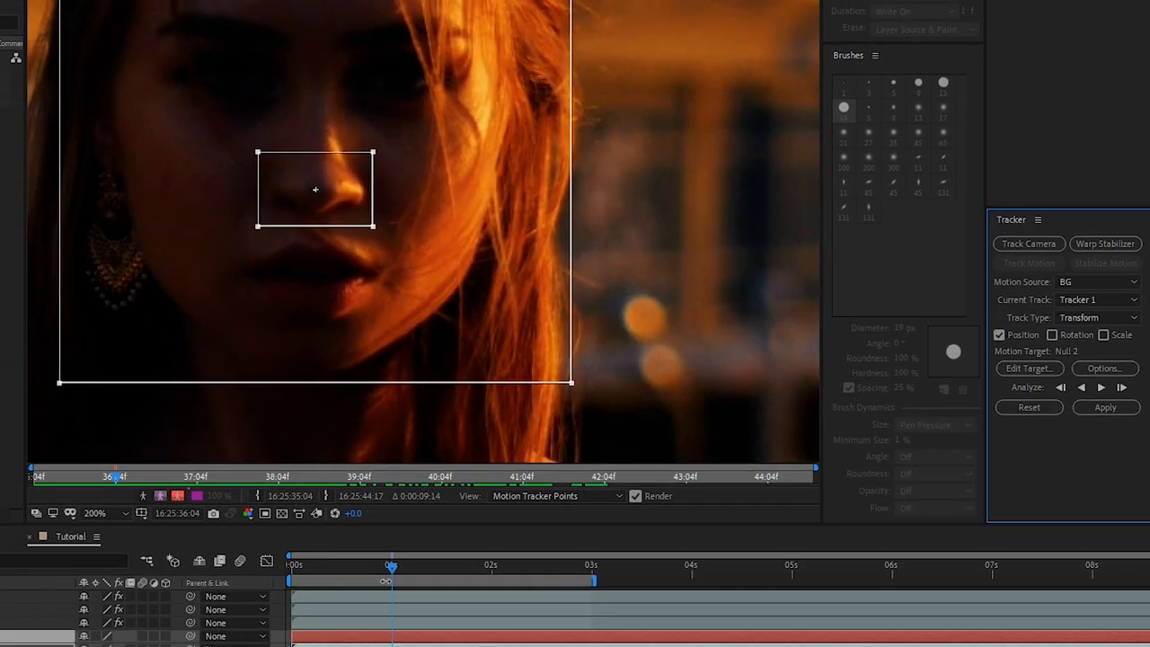
pyautogui.moveTo(632, 590)
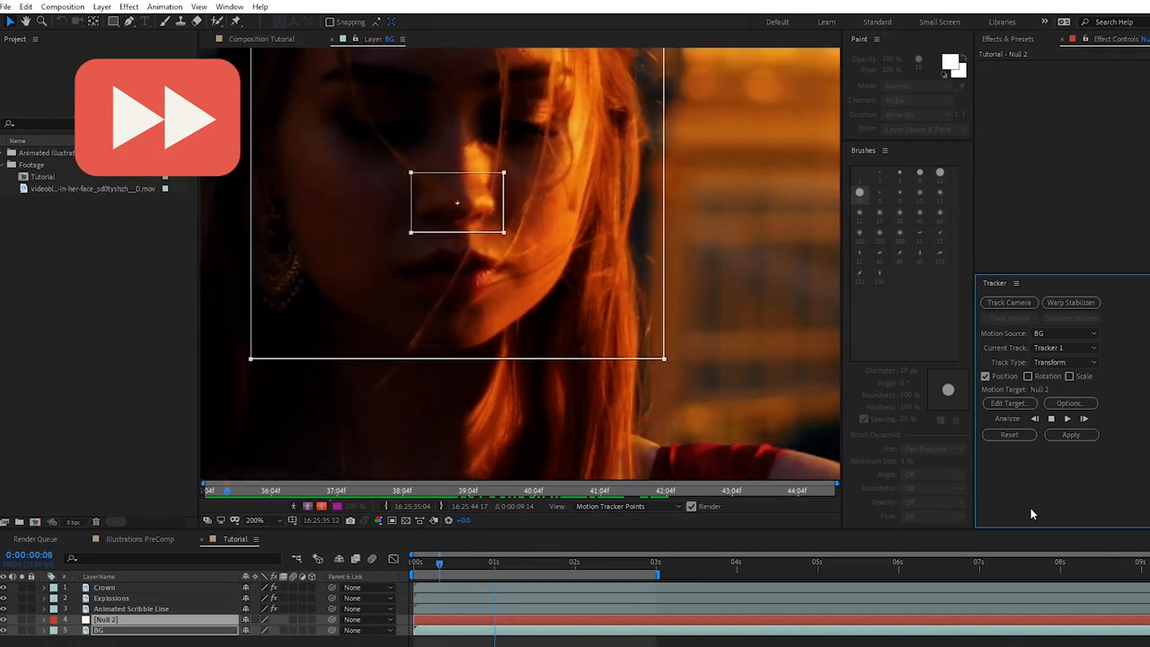
pyautogui.click(495, 561)
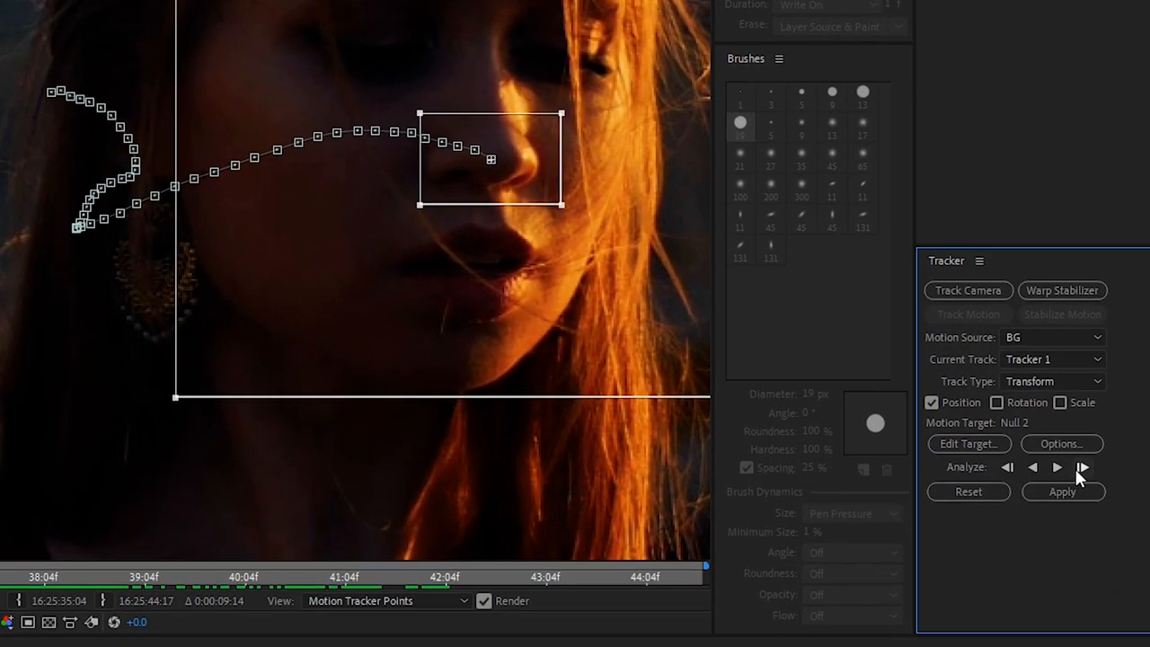
pyautogui.click(1082, 468)
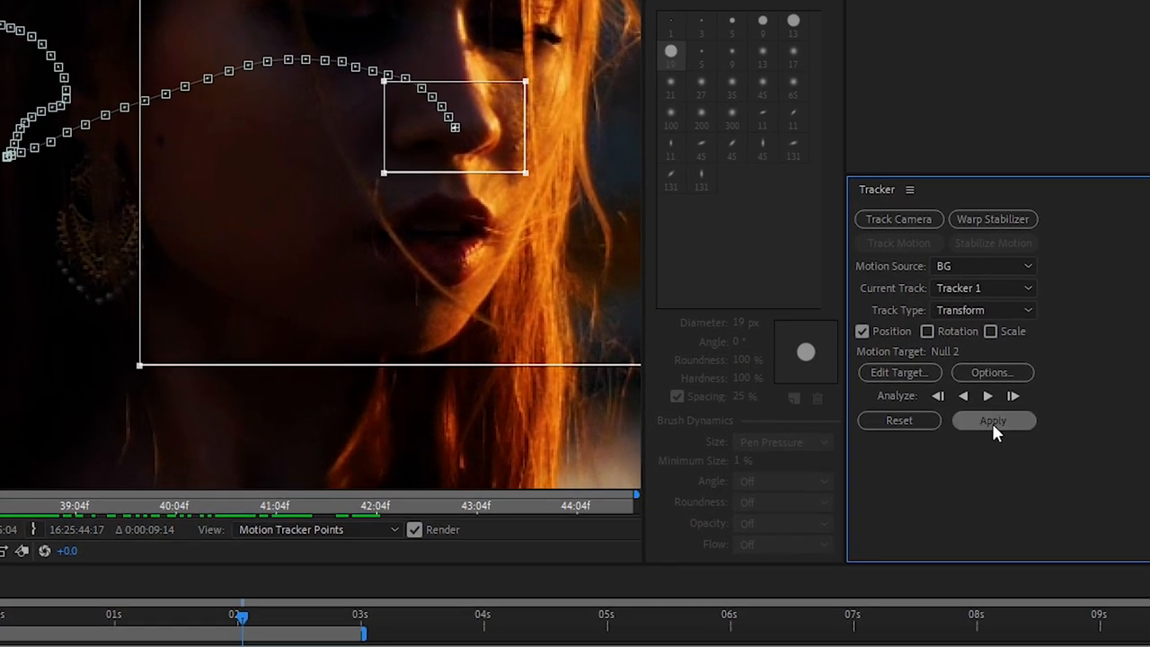
pyautogui.click(992, 421)
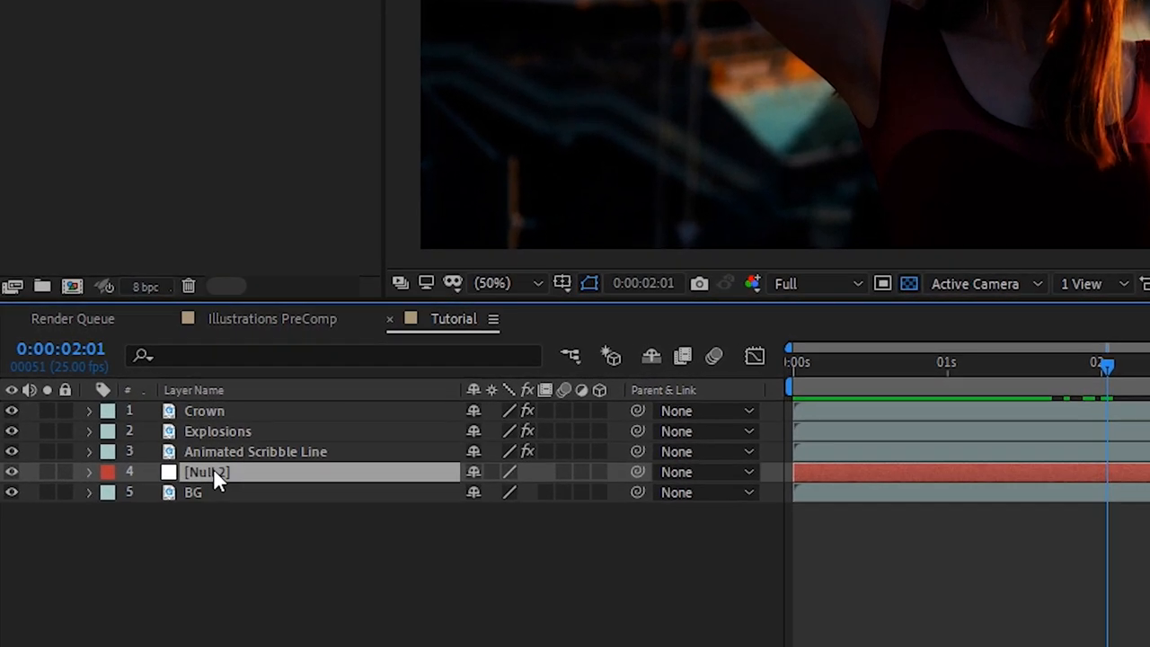
# - Name the null 'Tracking Data', parent Crown to it, and enable Paint on Transparent
pyautogui.write('Tracking Data')
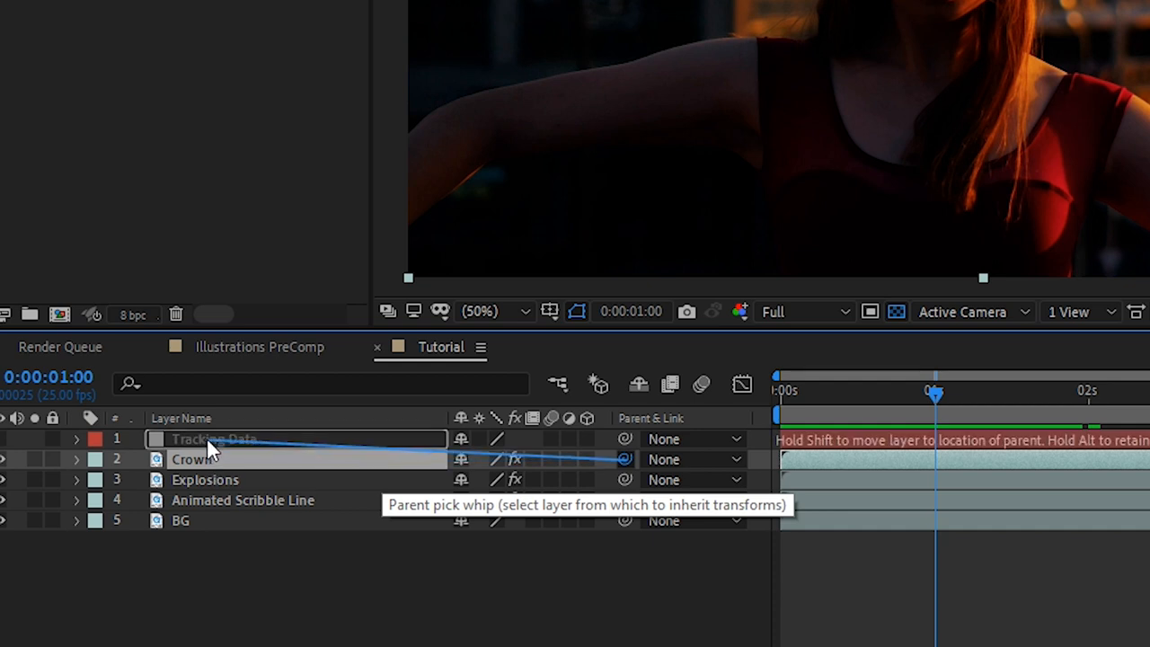
pyautogui.moveTo(625, 461); pyautogui.dragTo(214, 439)
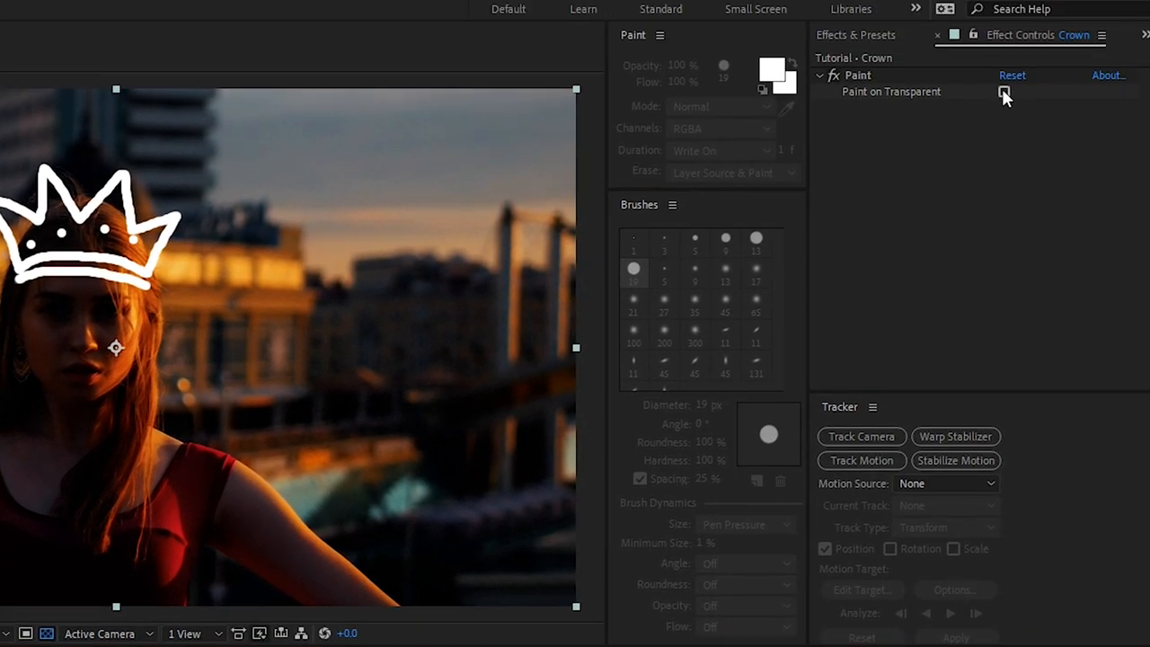
pyautogui.click(1004, 90)
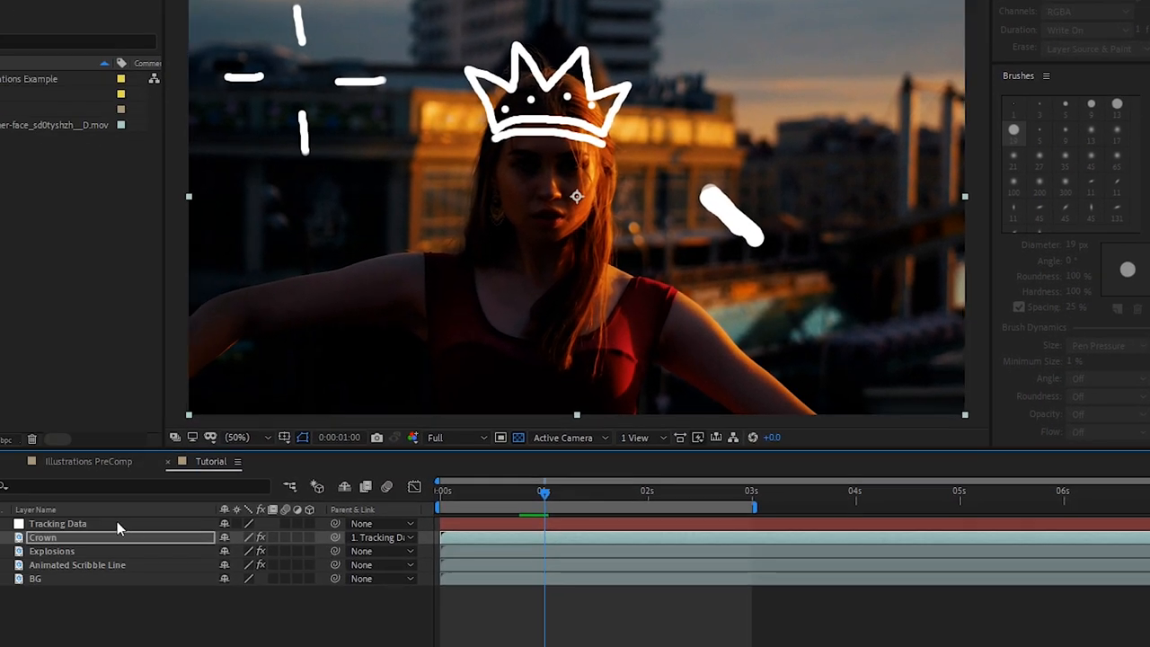
pyautogui.moveTo(564, 492)
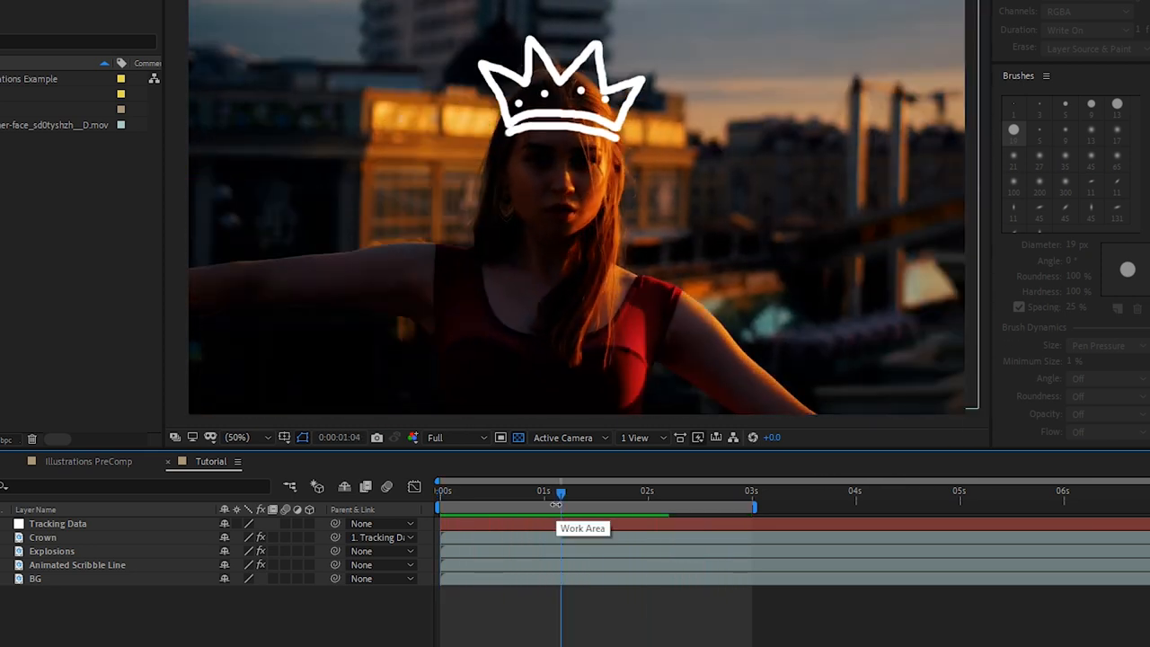
# - Find the Fill effect, turn the Crown red, and start colouring Explosions red too
pyautogui.click(43, 535)
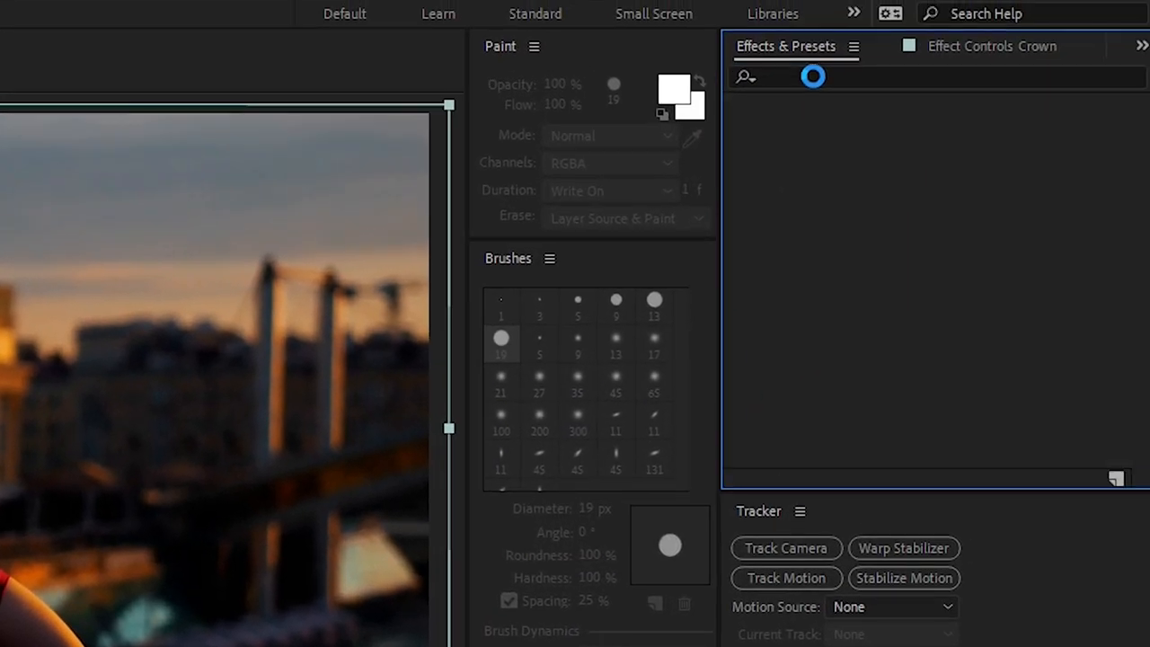
pyautogui.write('fill')
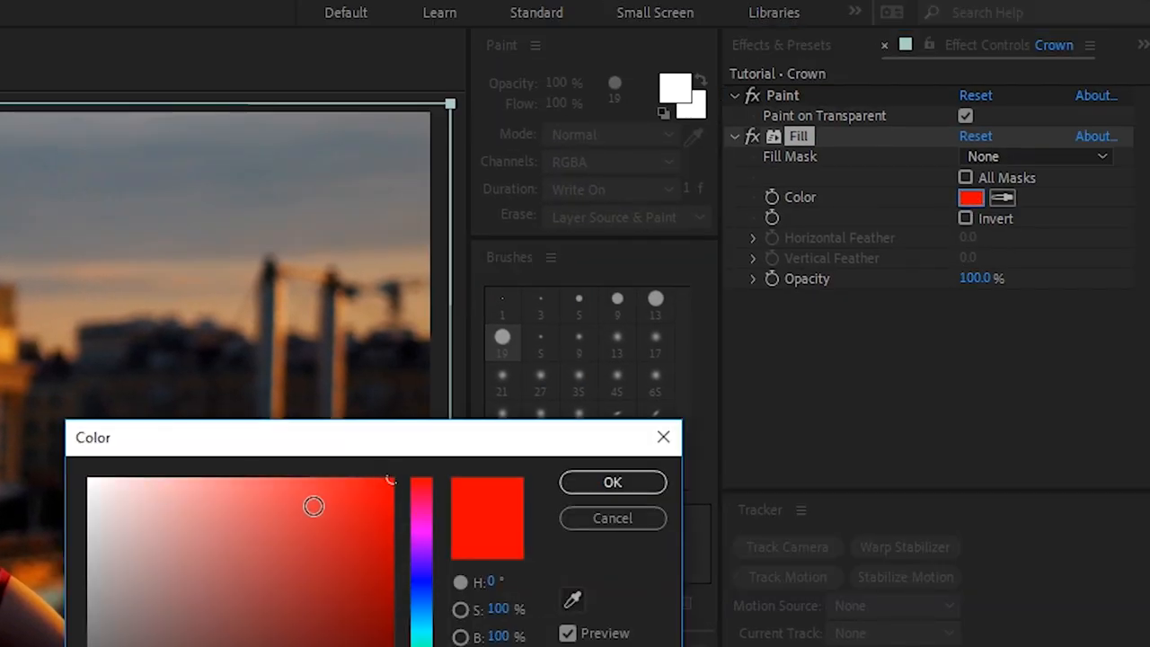
pyautogui.click(611, 482)
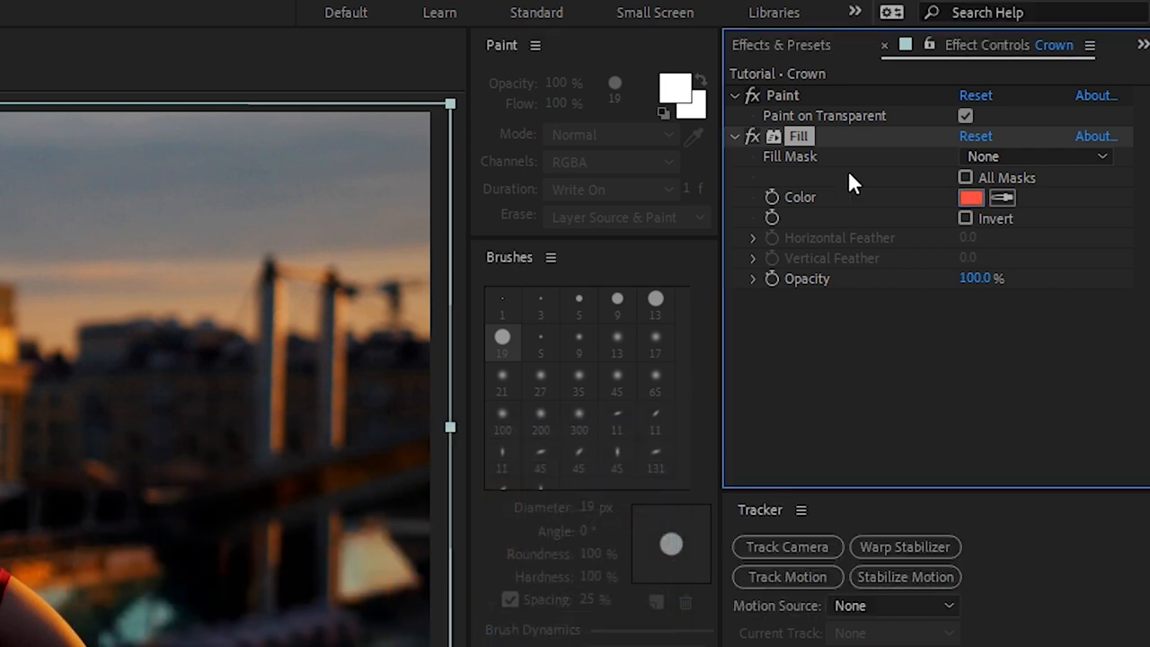
pyautogui.moveTo(431, 529)
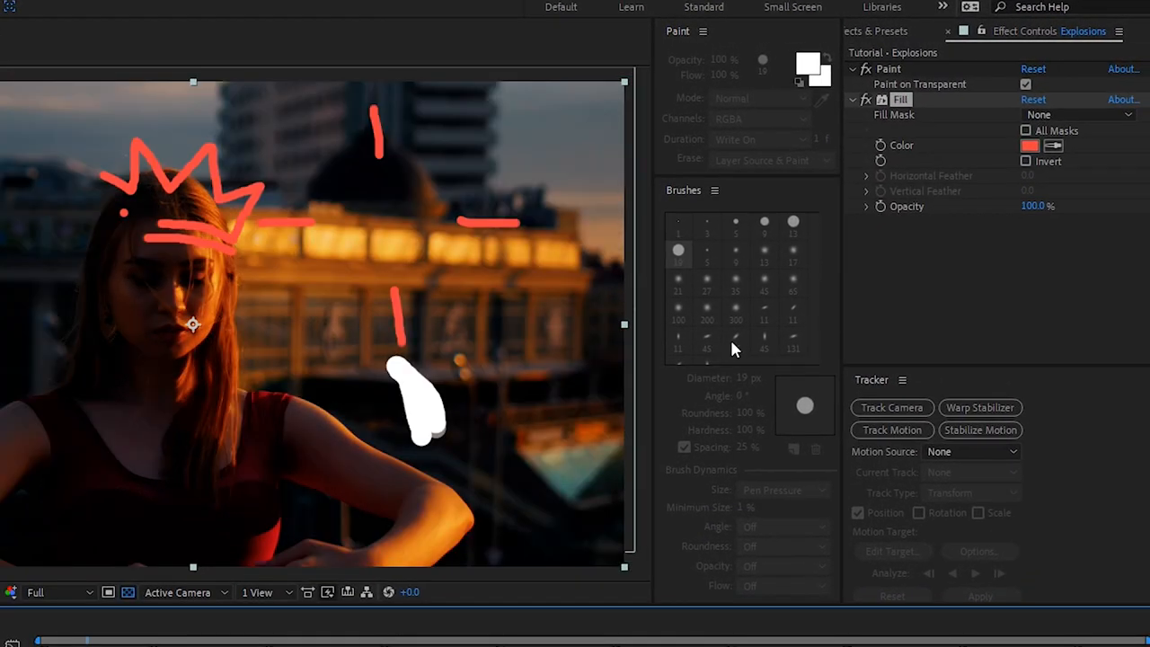
pyautogui.click(1030, 144)
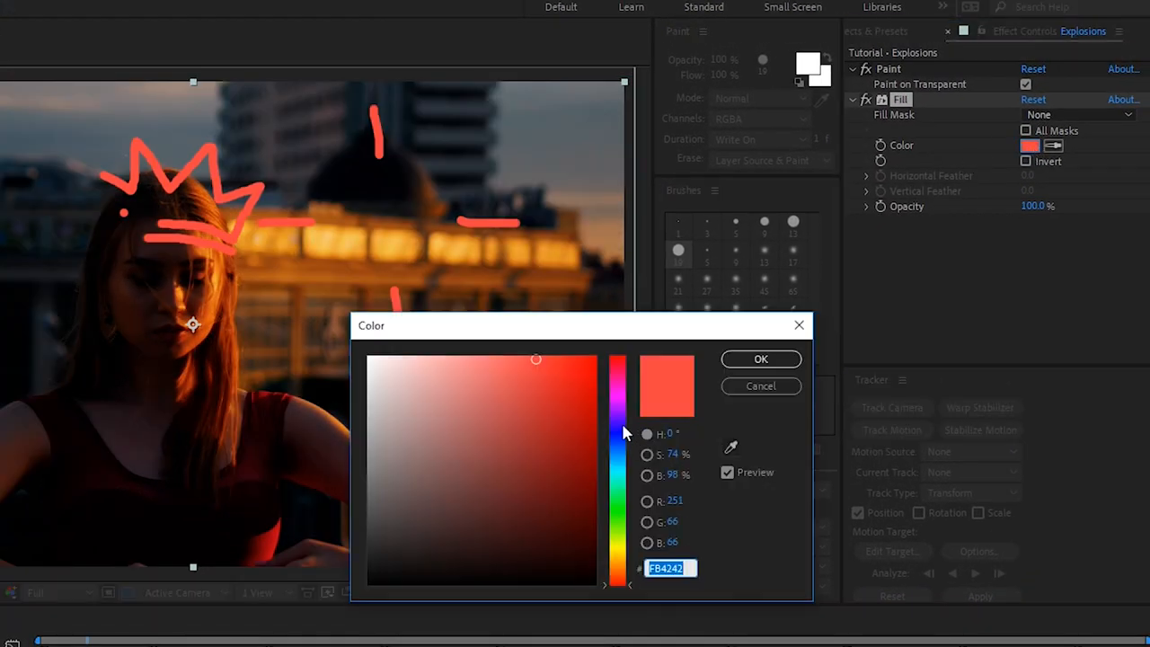